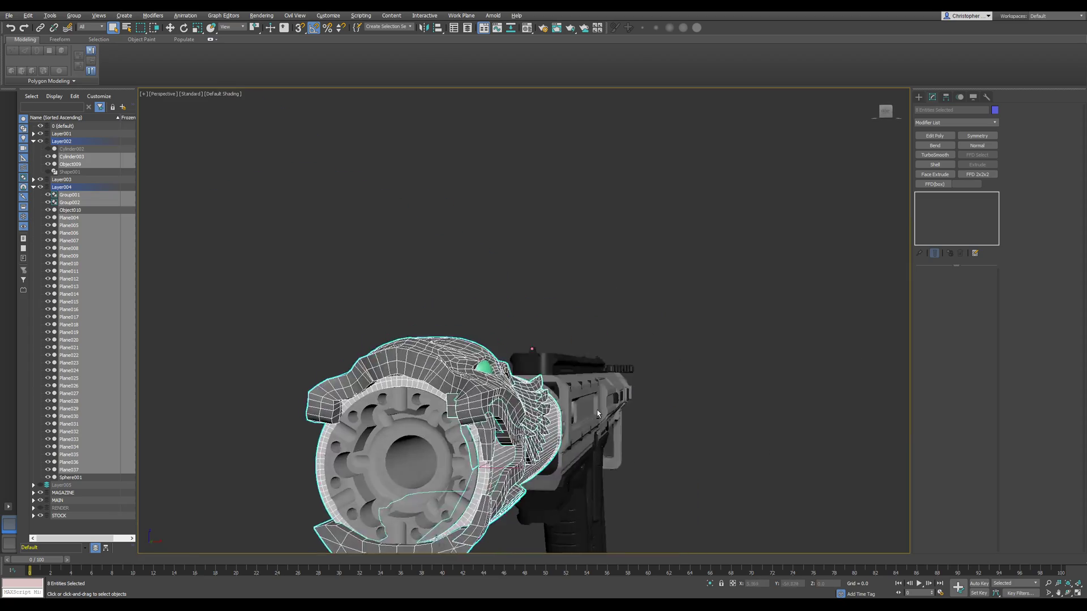
Export the selected dragon-head pieces with gw::OBJ-Exporter as temp.obj, replacing the existing file.
left_click_drag(597, 412, 624, 241)
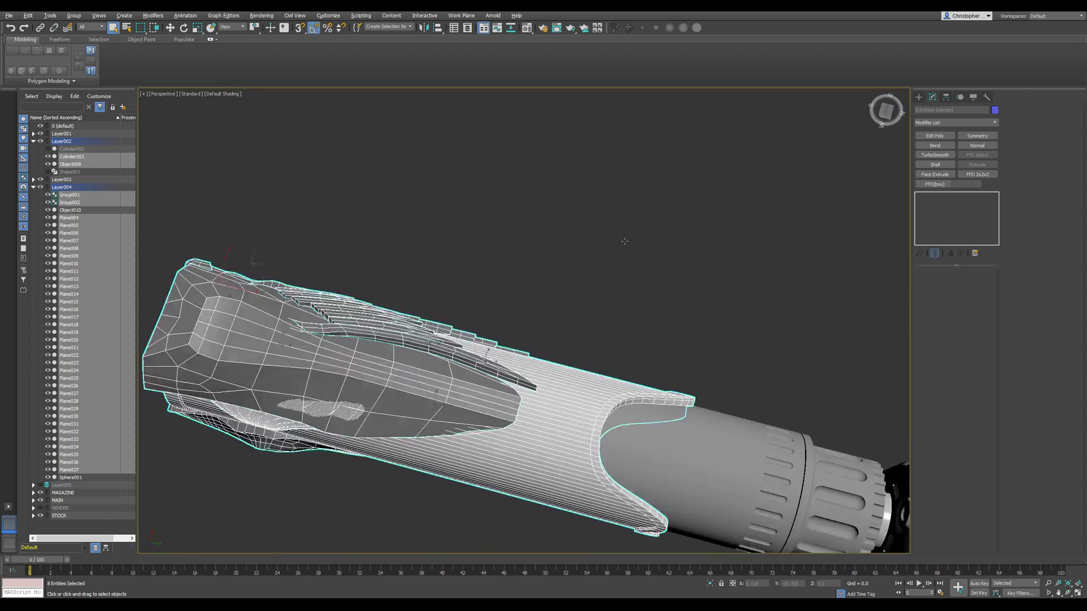
left_click_drag(624, 241, 620, 290)
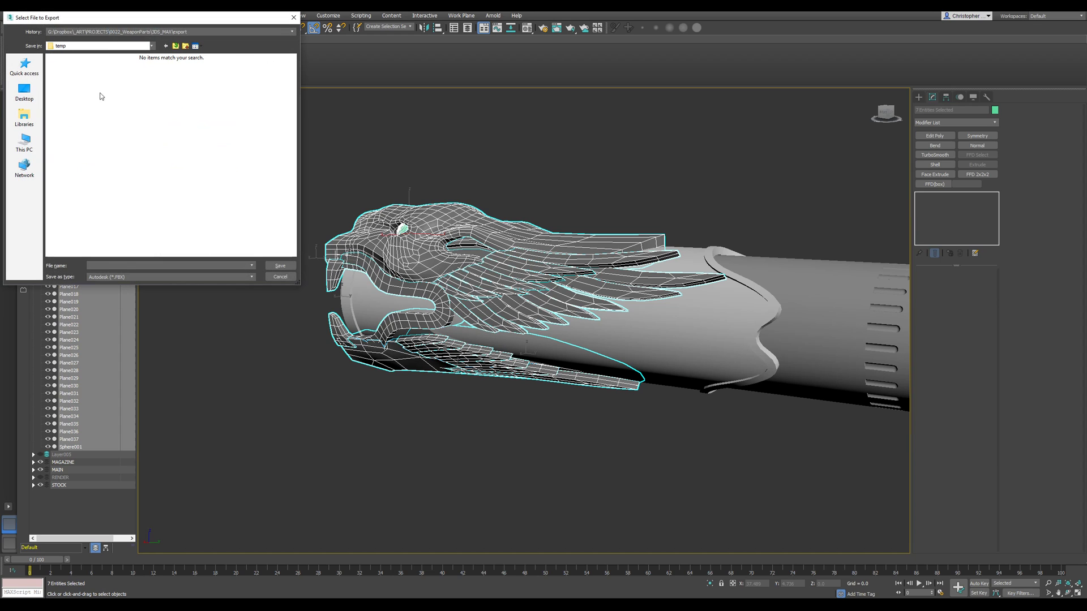
left_click(170, 277)
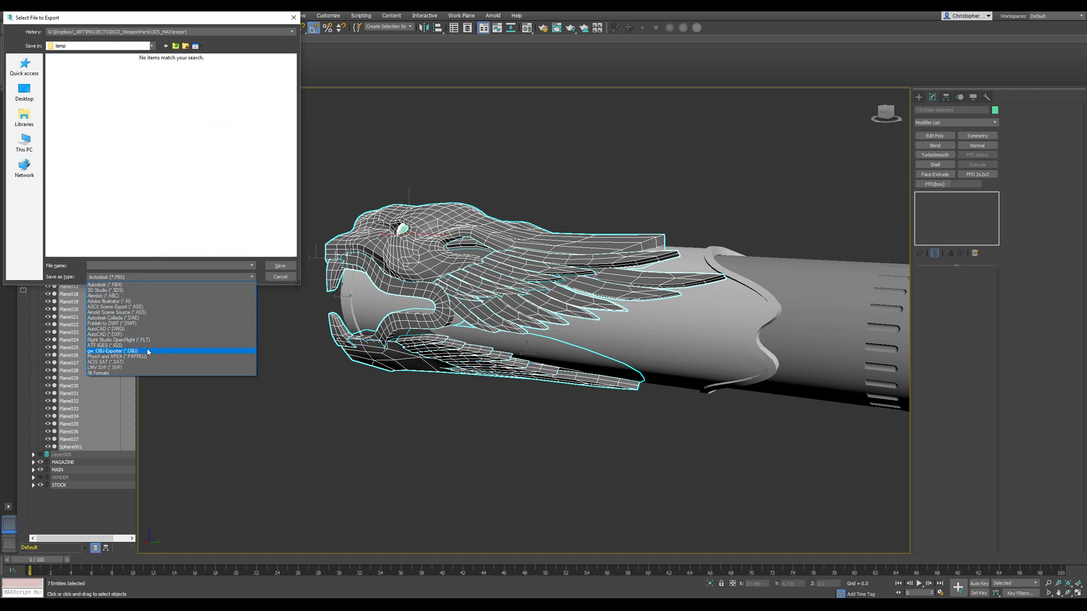
left_click(280, 265)
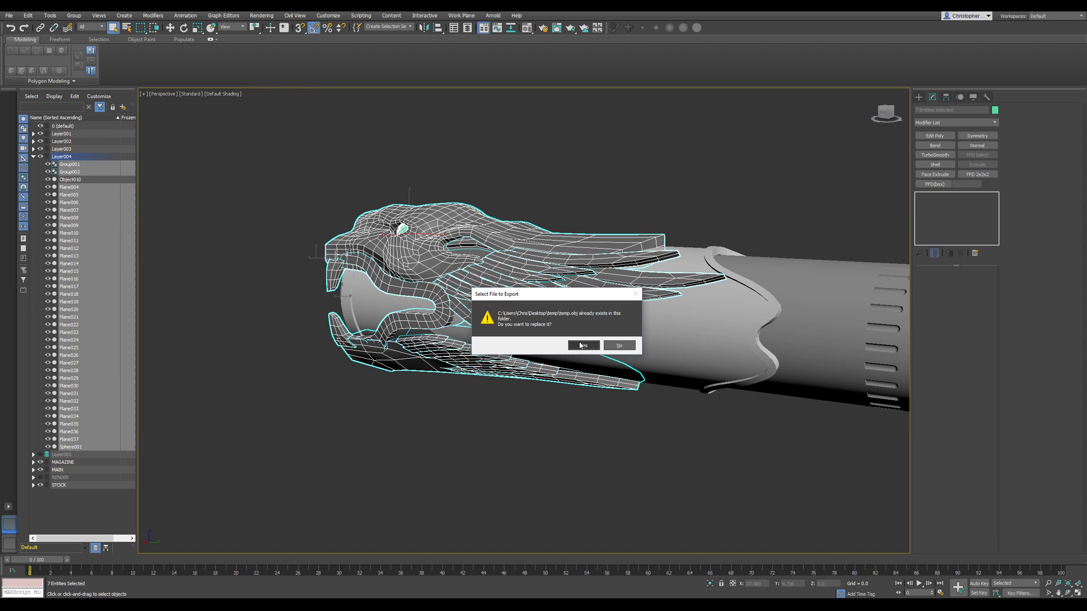
left_click(582, 345)
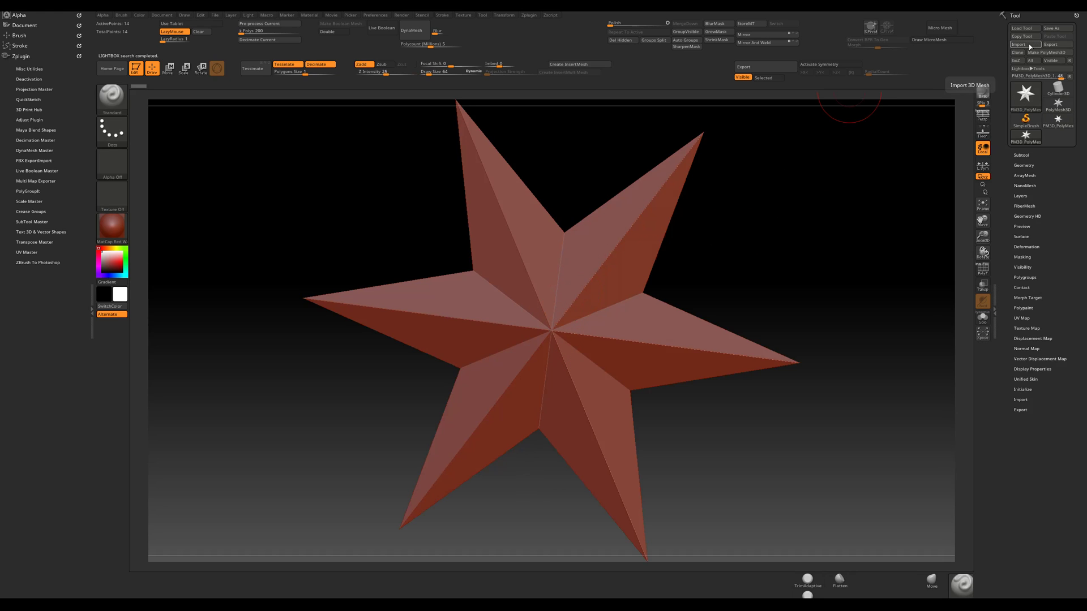
Import temp.obj into ZBrush through the Create Groups plugin so smoothing groups are created.
left_click(1020, 44)
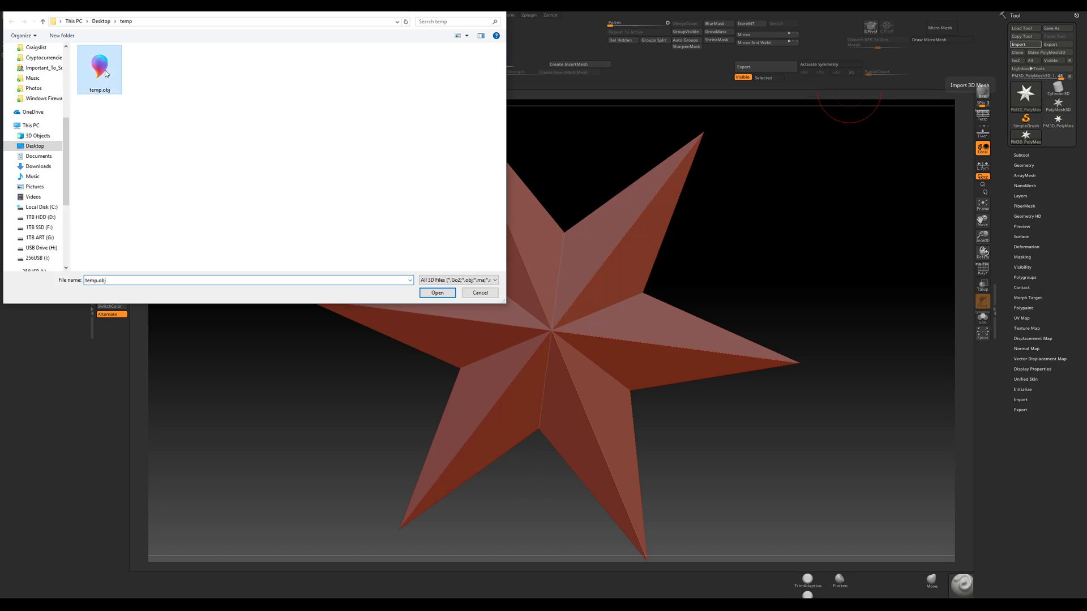
left_click(437, 292)
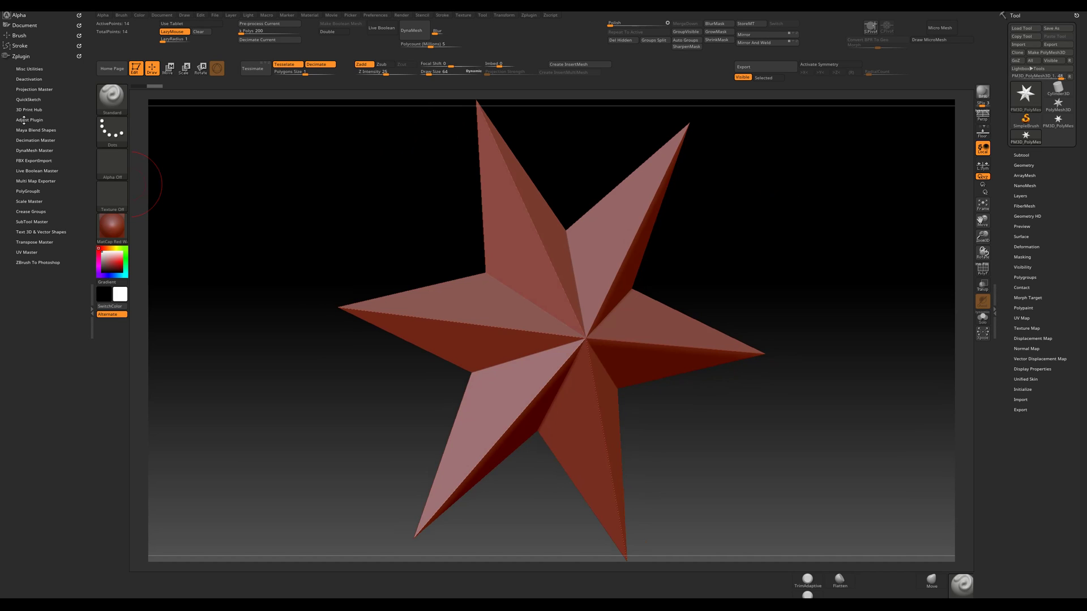
left_click(32, 222)
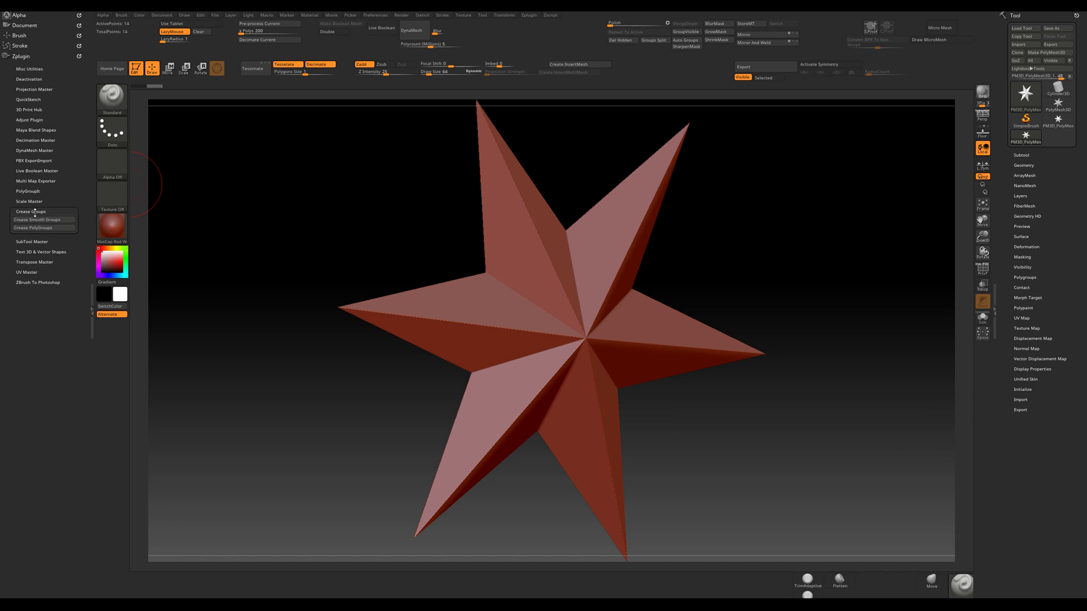
mouse_move(36, 220)
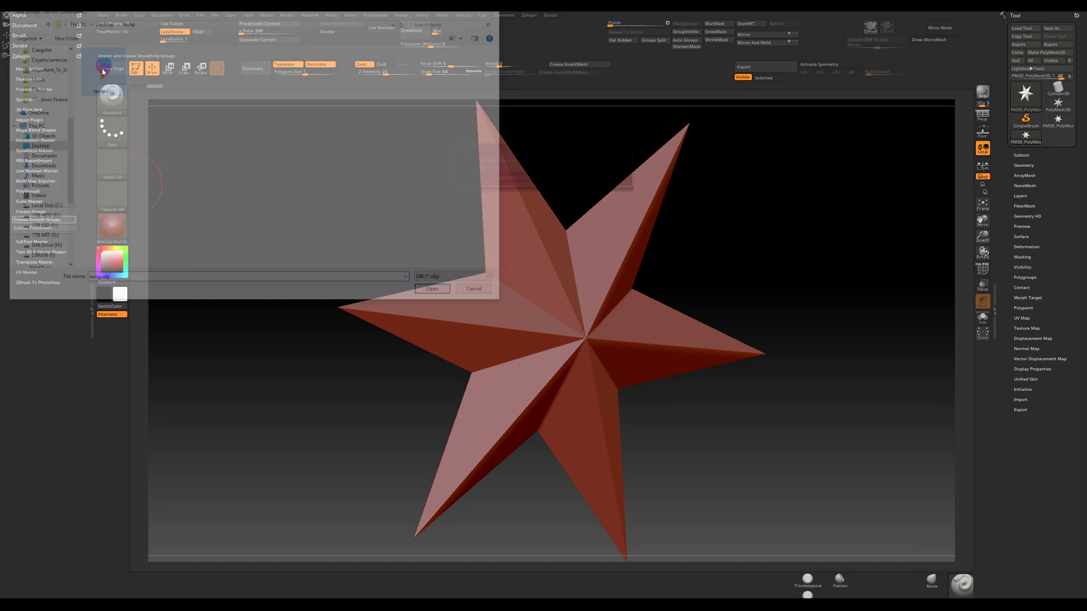
left_click(432, 289)
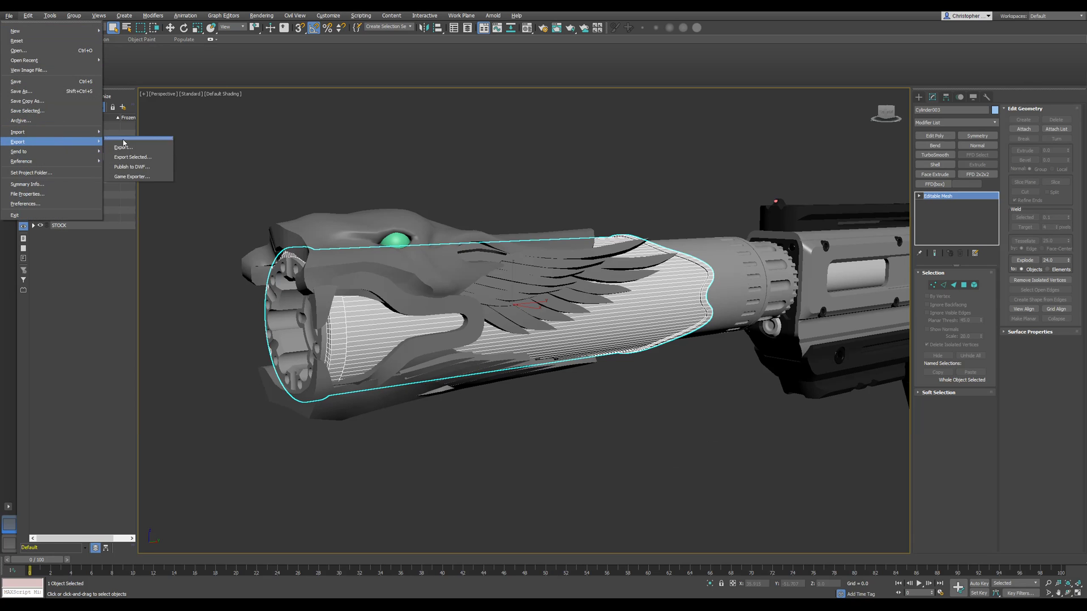
Export the selected suppressor cylinder, overwriting temp.obj.
left_click(124, 147)
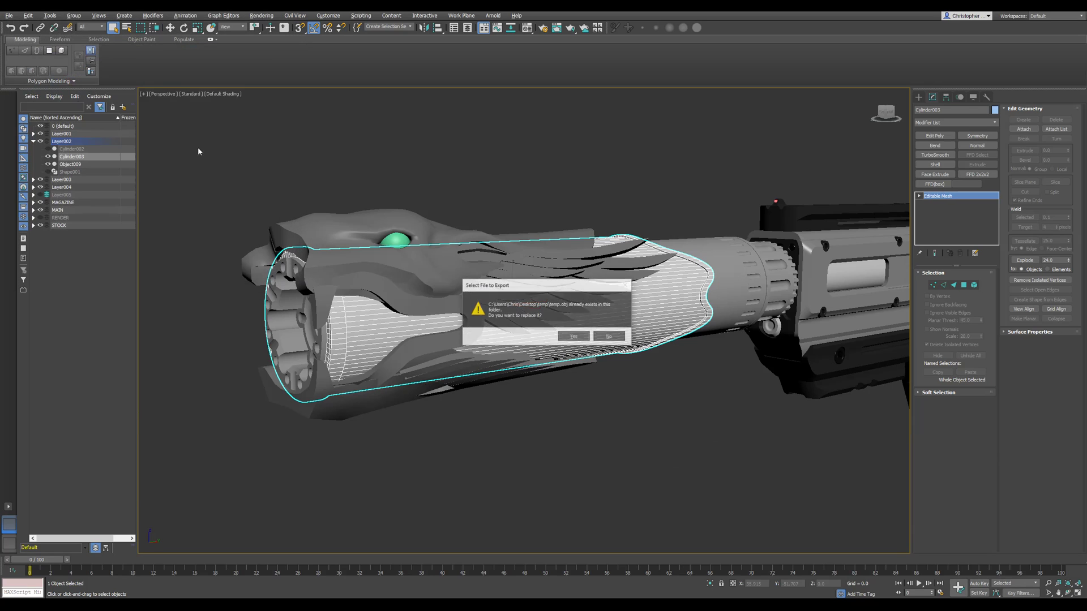
left_click(572, 337)
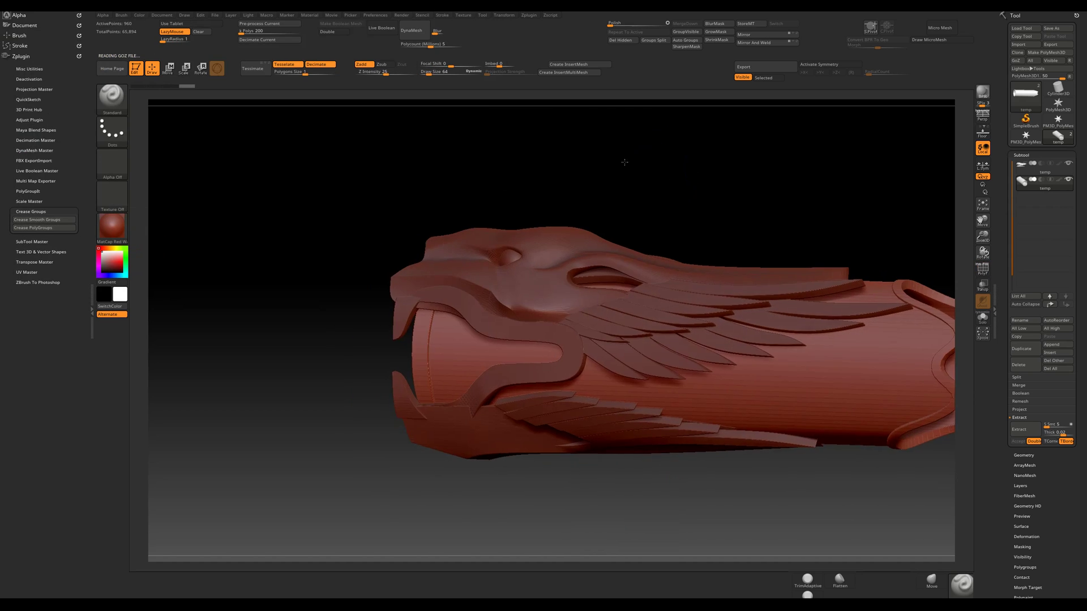
Inspect the combined dragon-head and cylinder mesh, then export it from ZBrush as temp.obj.
left_click_drag(624, 162, 587, 211)
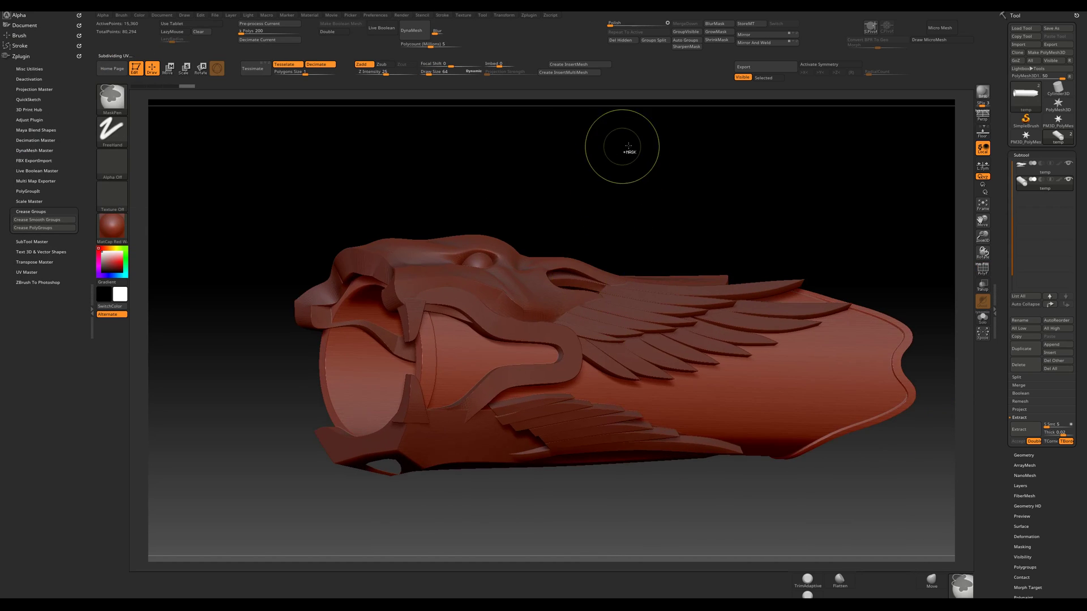
left_click_drag(628, 146, 572, 298)
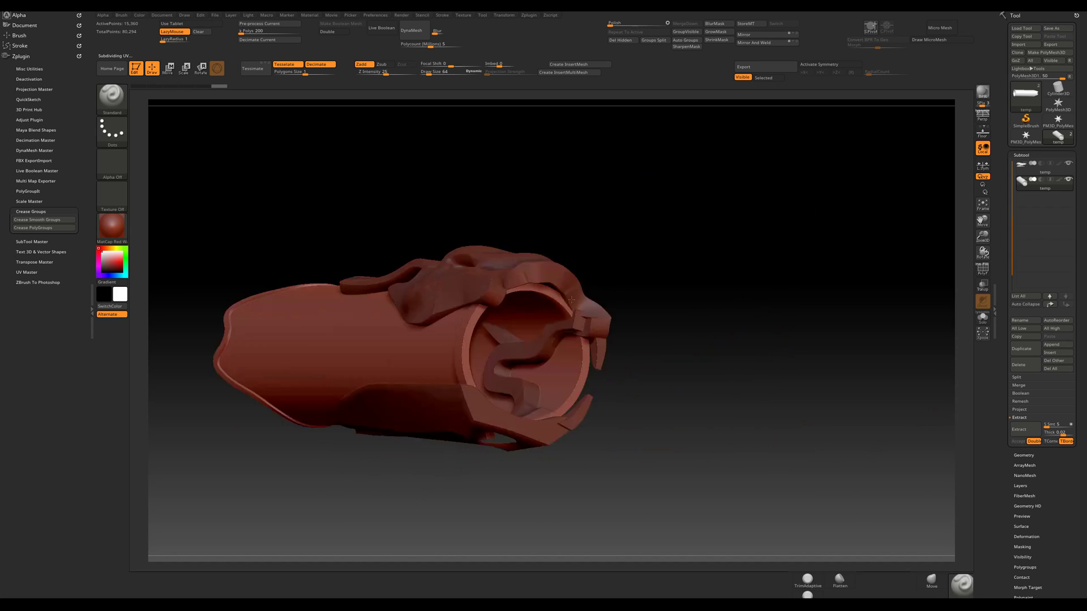
left_click_drag(572, 297, 447, 306)
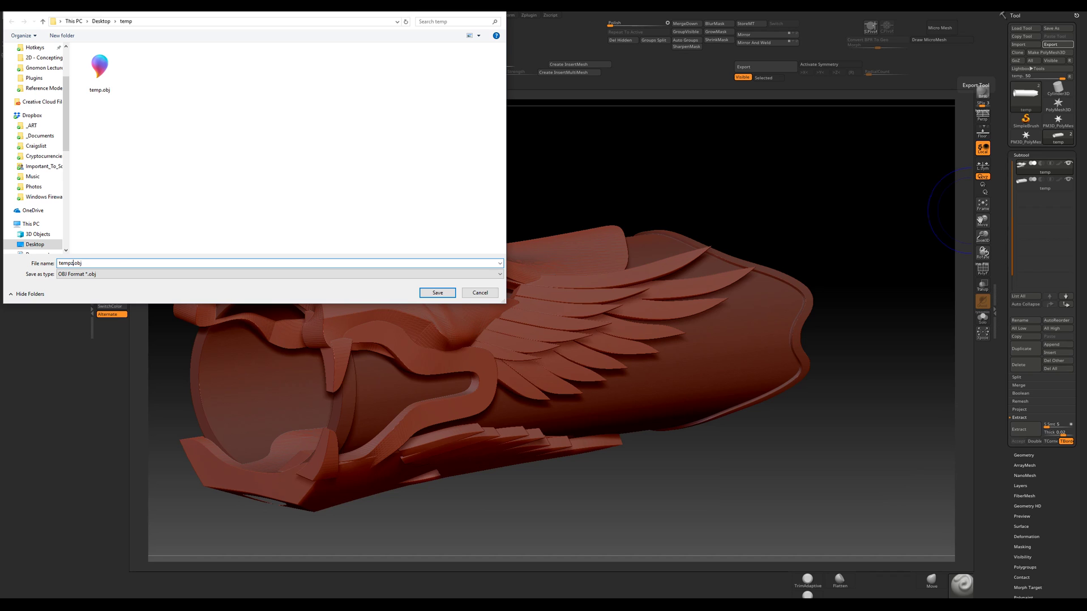
key("alt+tab")
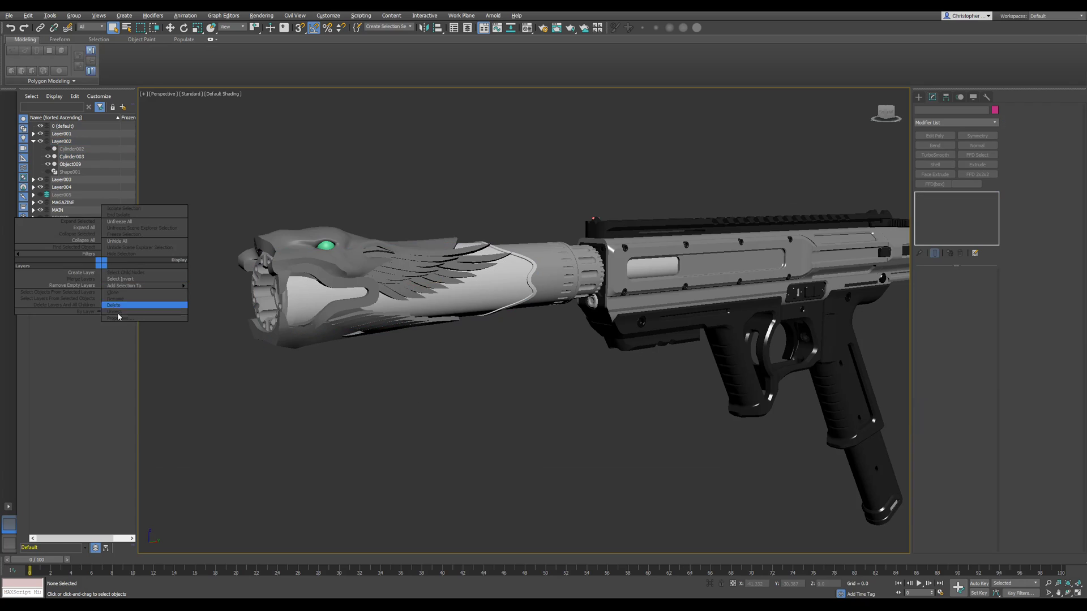
Create a layer named ZB and choose temp.obj for import into the scene.
left_click(113, 305)
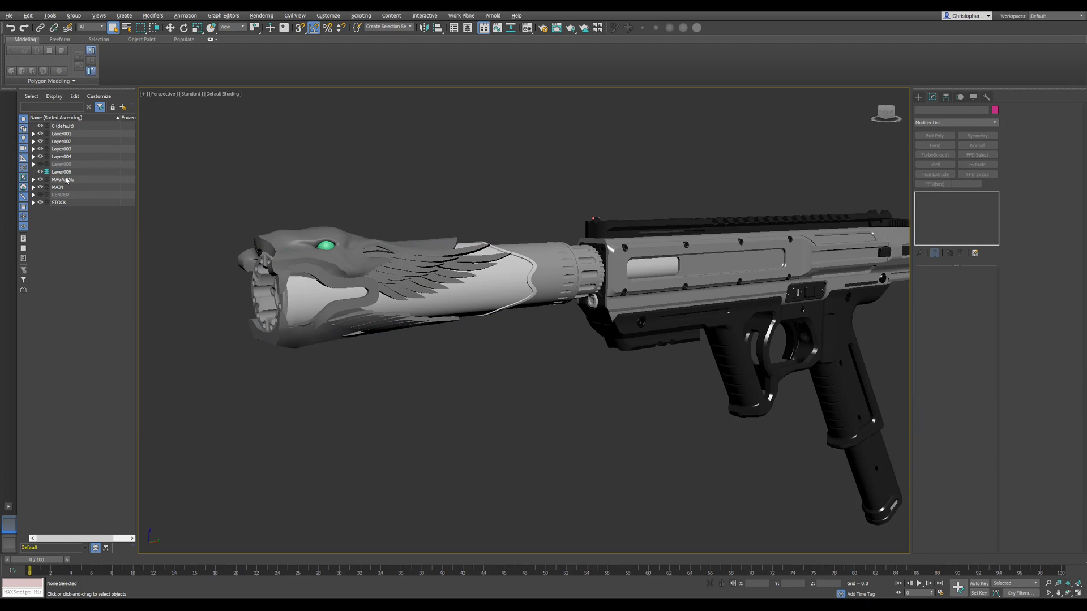
left_click(61, 171)
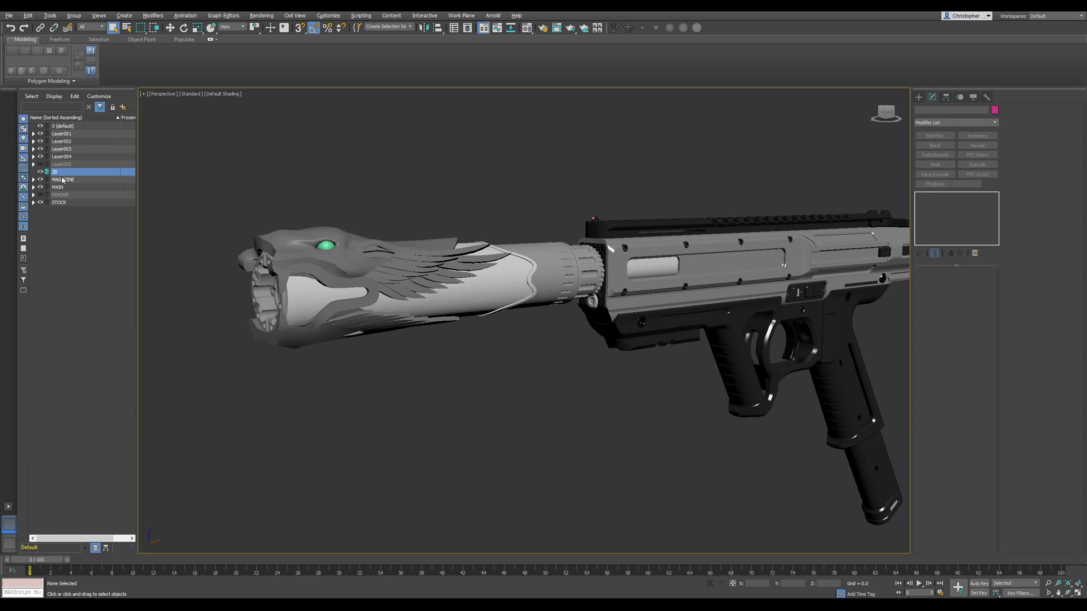
left_click(10, 14)
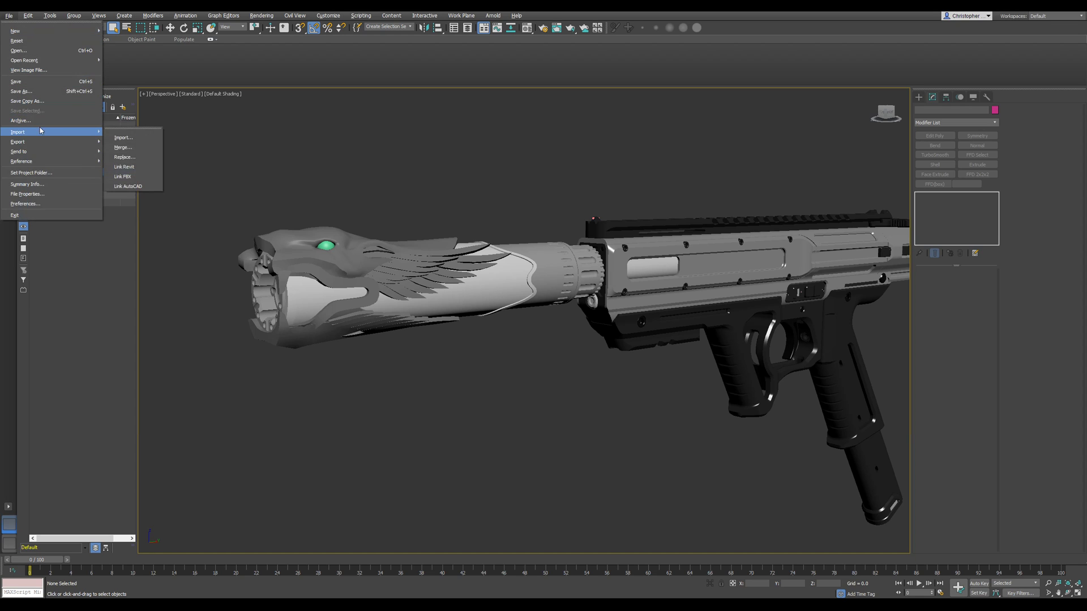
left_click(122, 137)
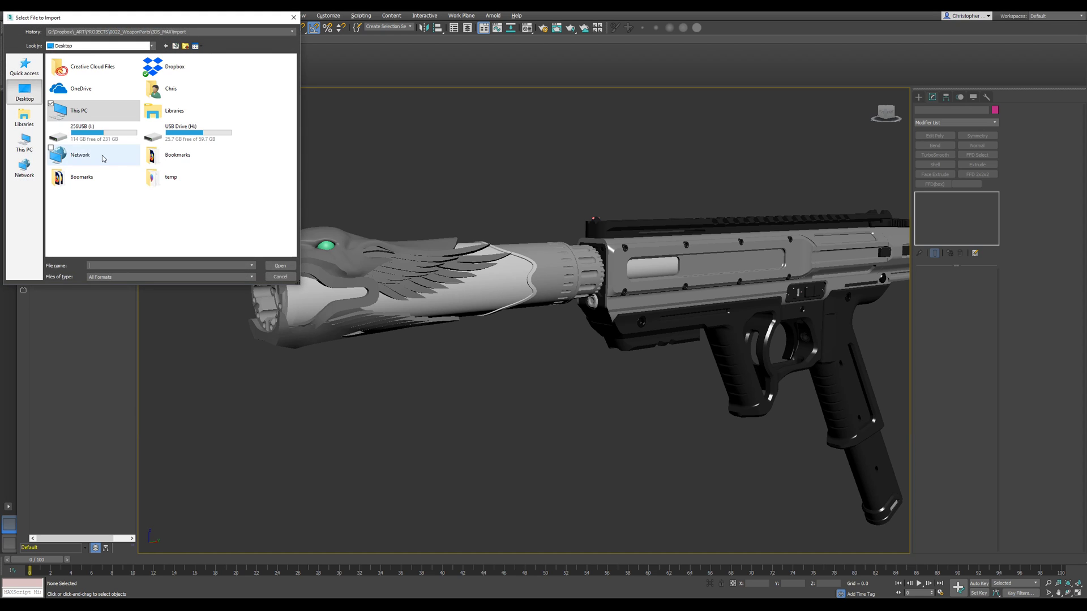
left_click(280, 265)
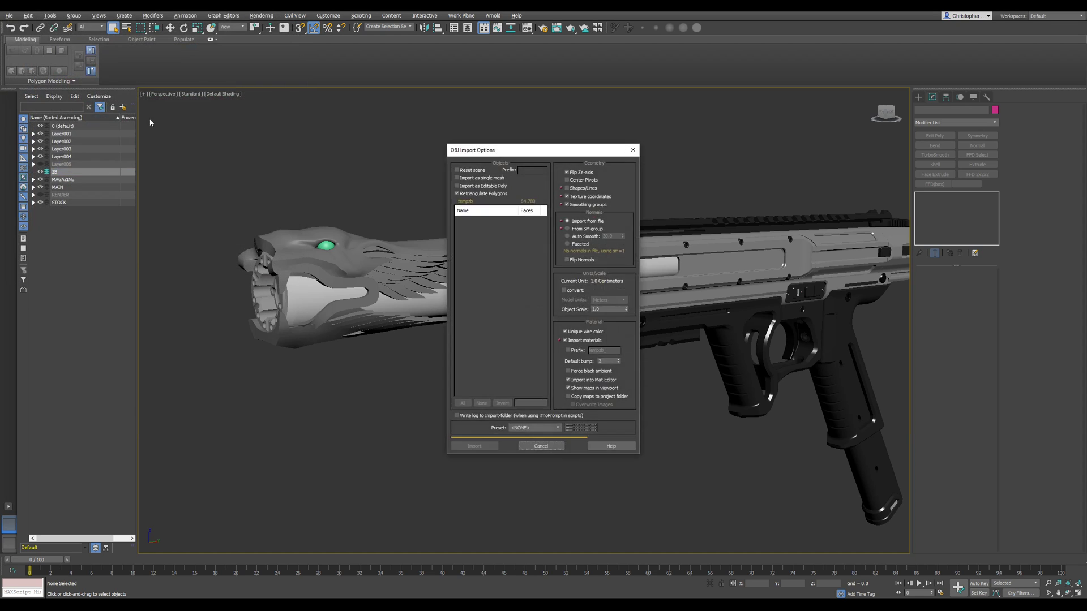
Run the OBJ import, skipping the missing texture map and dismissing the error.
left_click(456, 194)
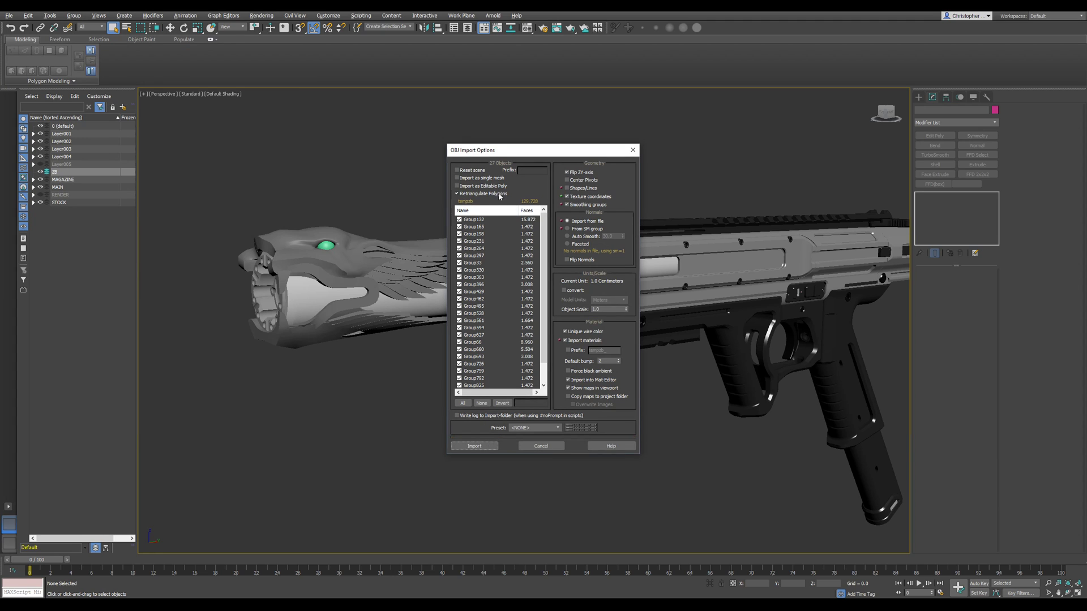
left_click(475, 446)
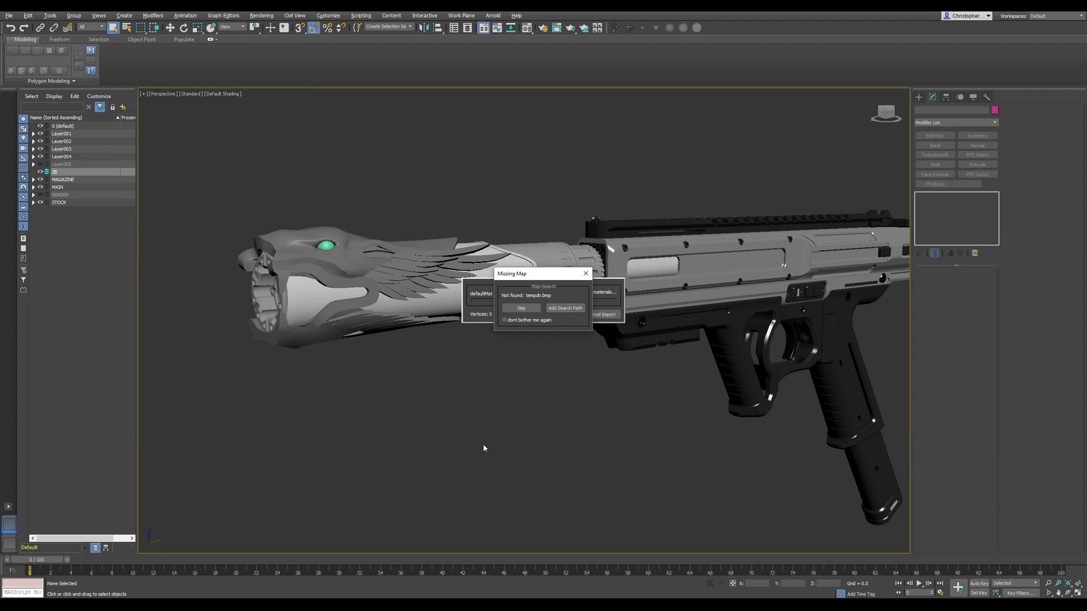
mouse_move(532, 317)
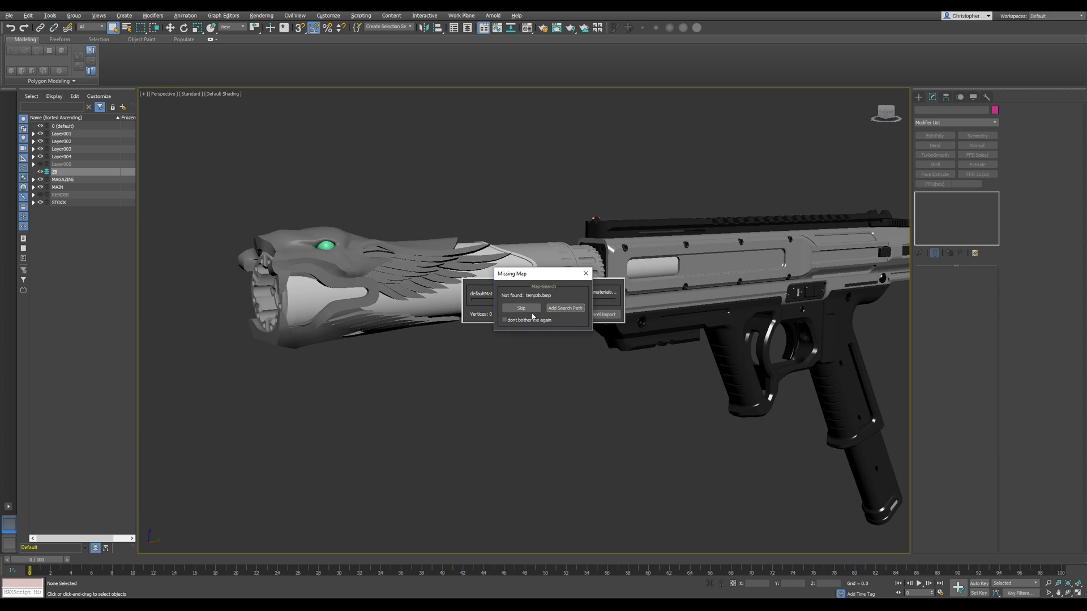
left_click(521, 308)
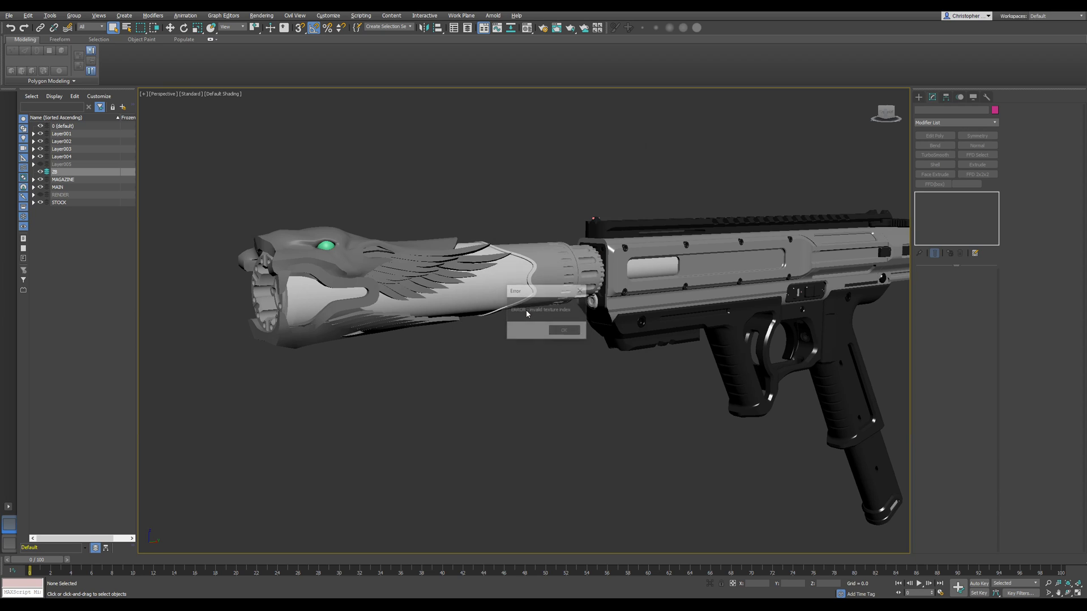
left_click(563, 330)
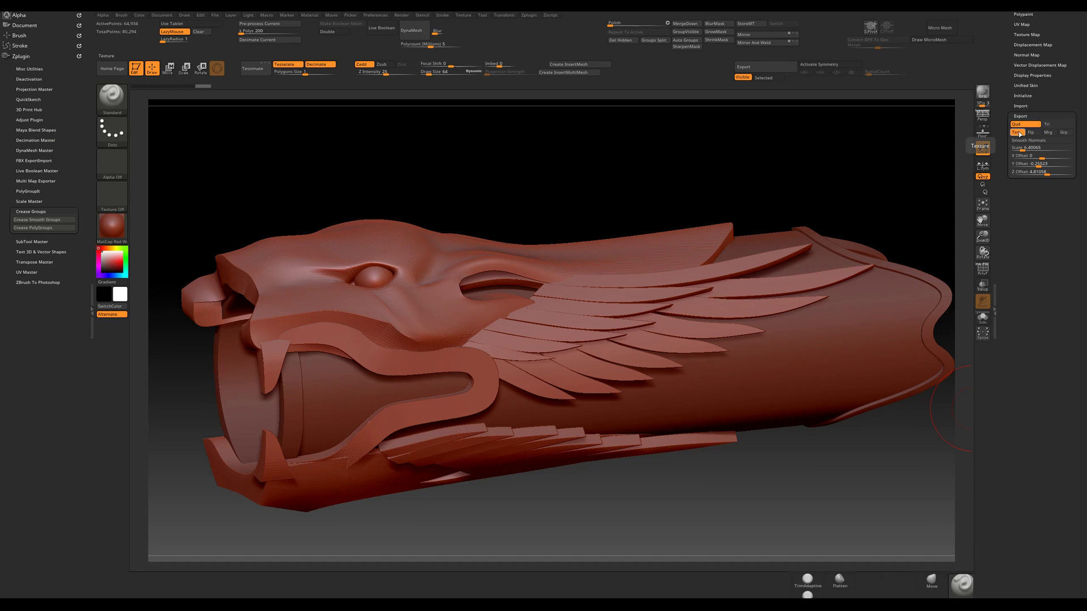
mouse_move(1049, 133)
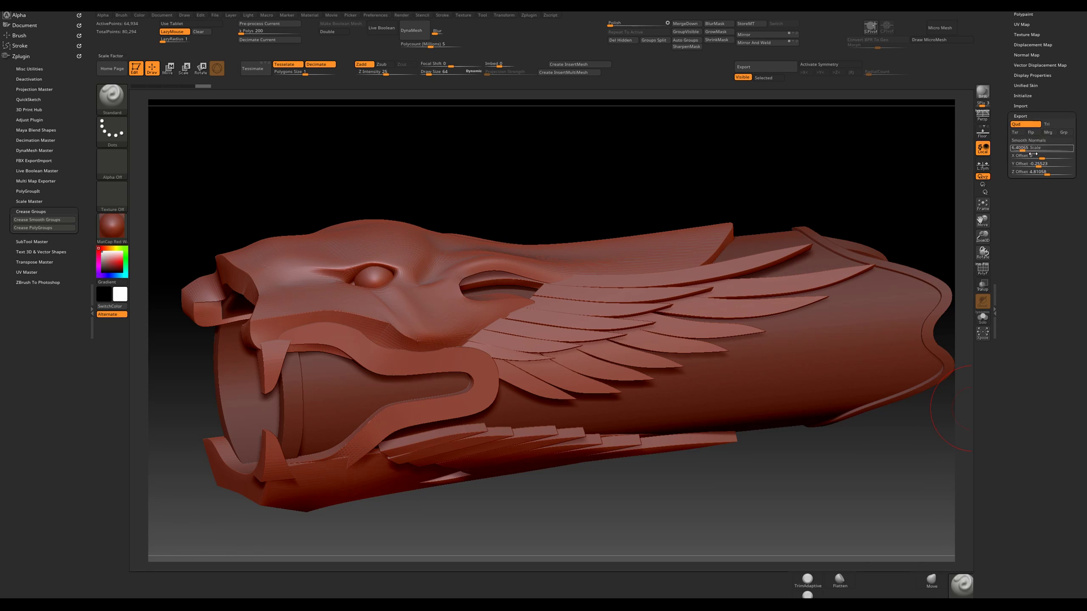
Export the dragon-head mesh from ZBrush again as an OBJ after reviewing its export scale.
left_click(1011, 15)
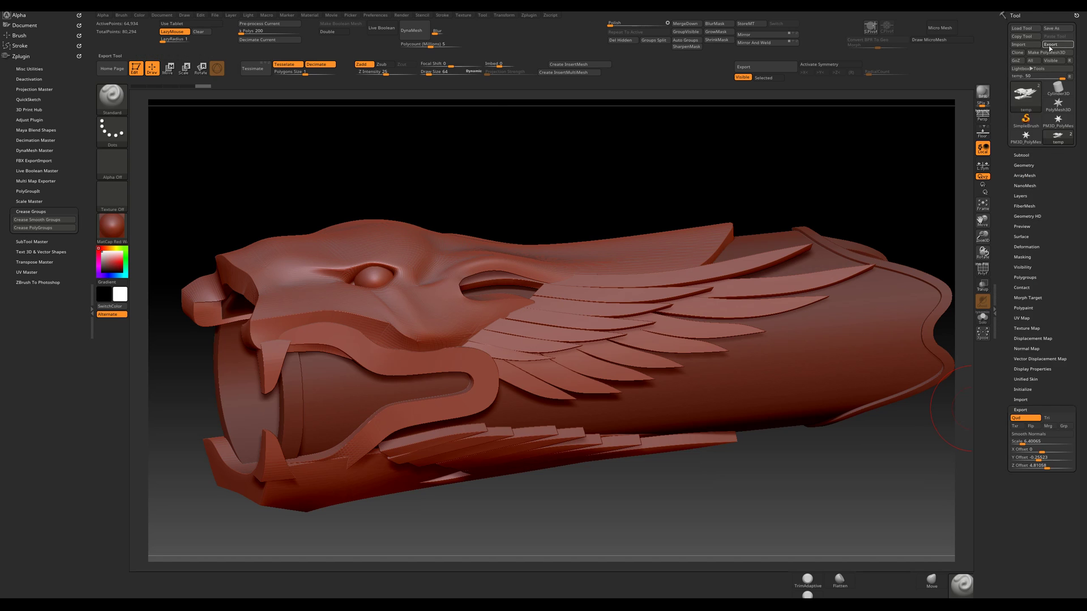
left_click(437, 293)
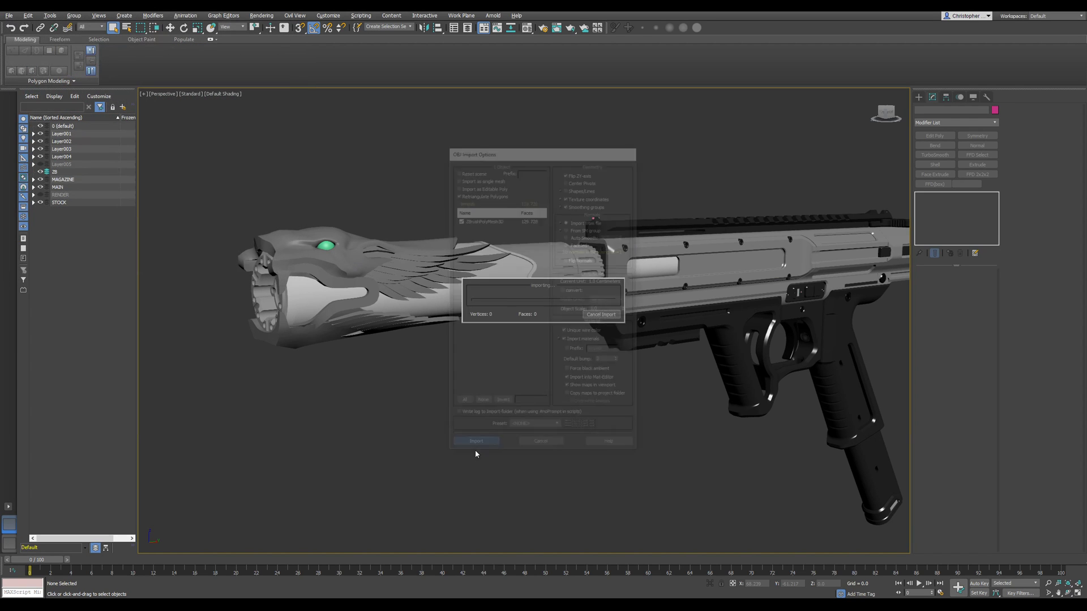
Import the re-exported ZBrush OBJ mesh with the OBJ Import Options dialog.
left_click(477, 440)
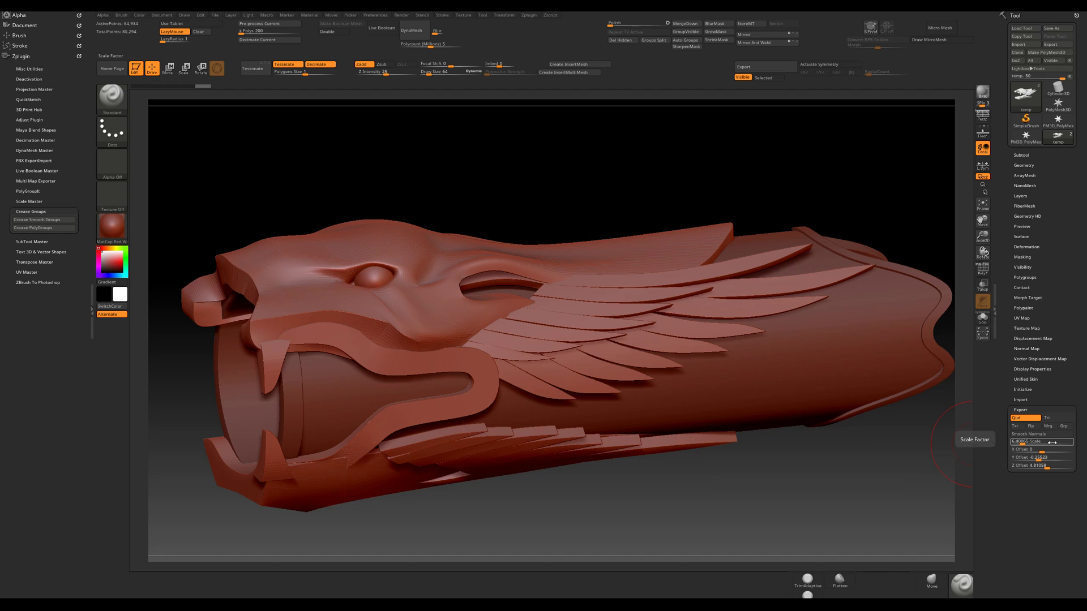
mouse_move(430, 139)
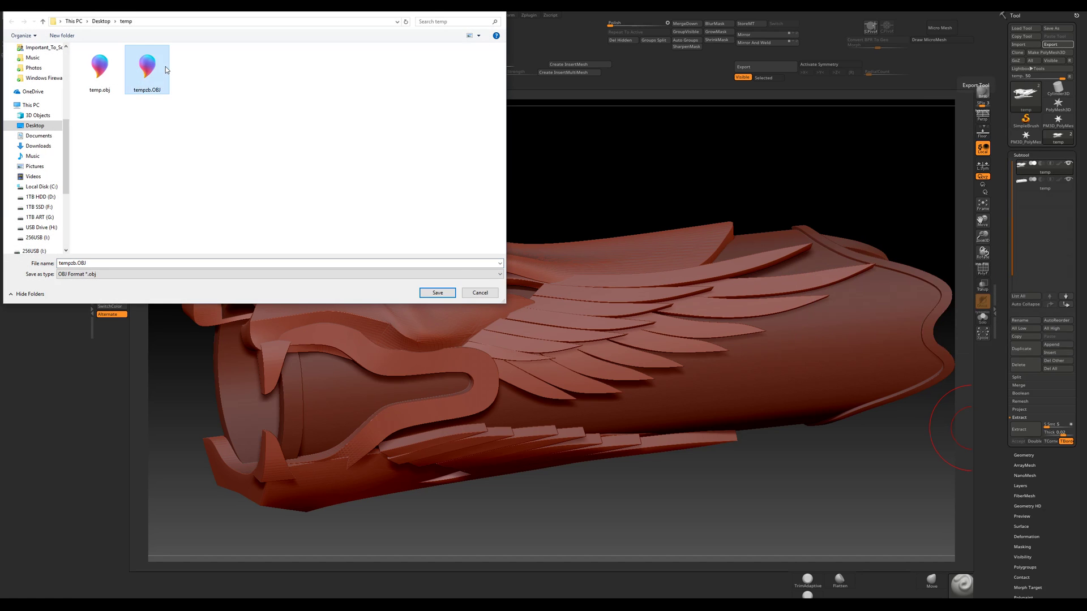
Save the rescaled dragon-head suppressor mesh as tempob.OBJ in Desktop\temp.
left_click(437, 292)
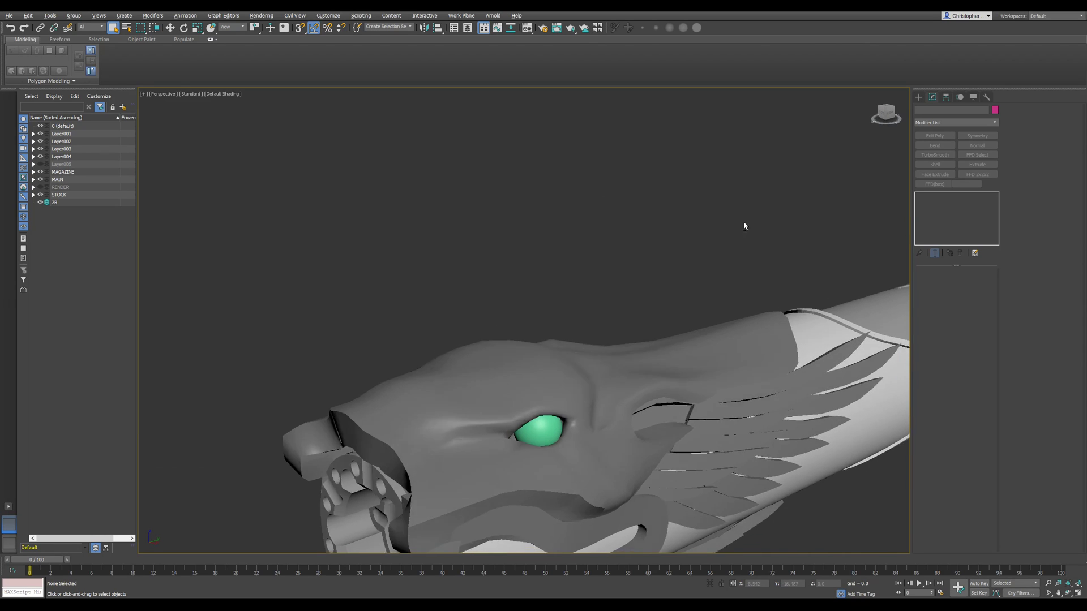
Delete the stray ZBrushPolyMesh3D object, leaving the whole gun in view.
left_click(9, 15)
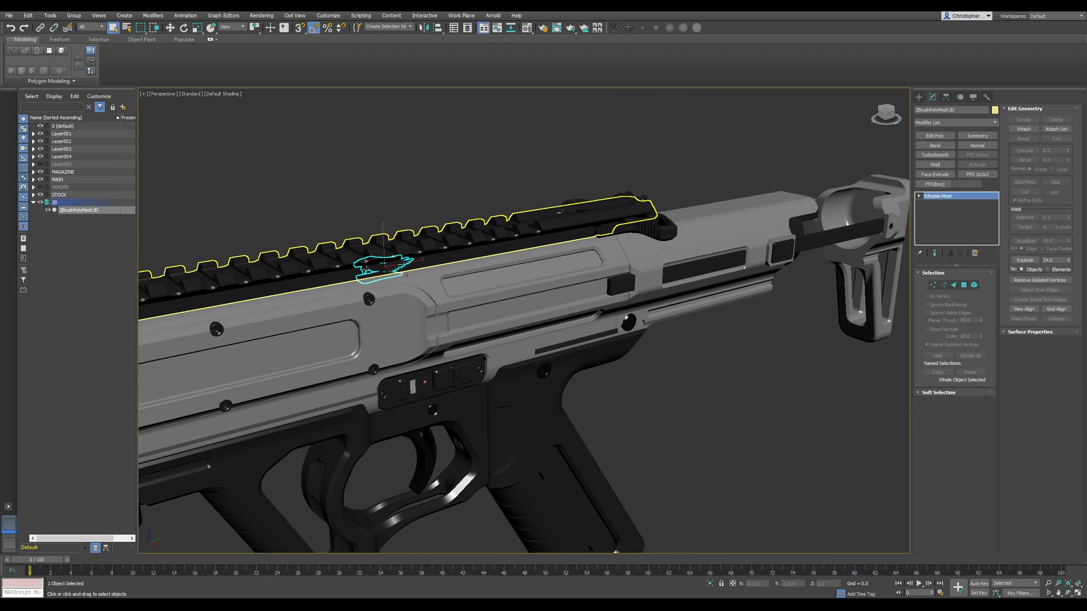
key("alt+tab")
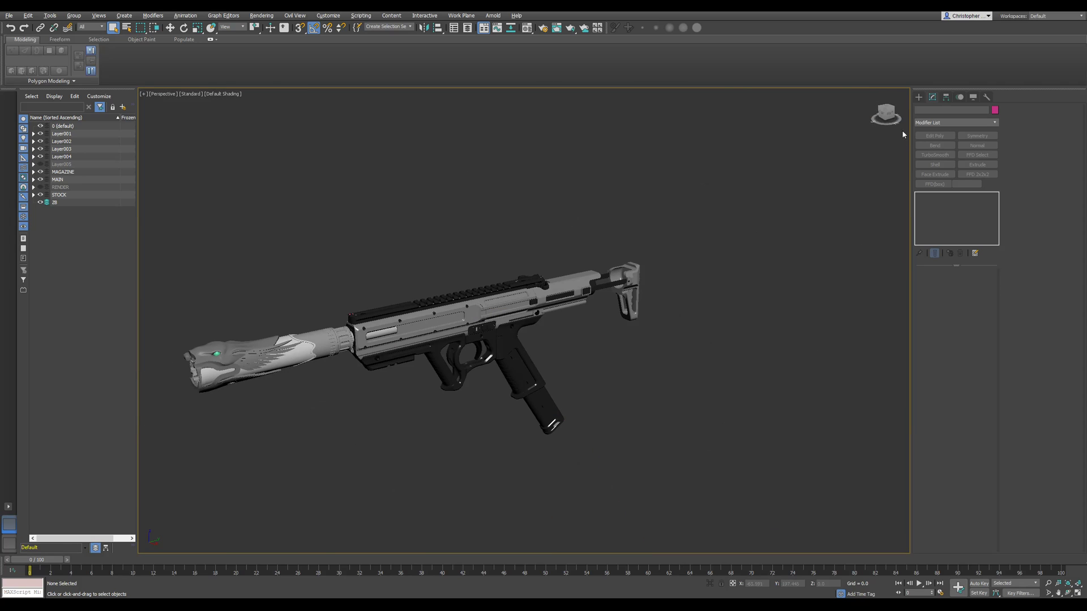
Create a tall box beside the stock and move it over the gun's receiver as a scale reference.
left_click_drag(615, 375, 662, 385)
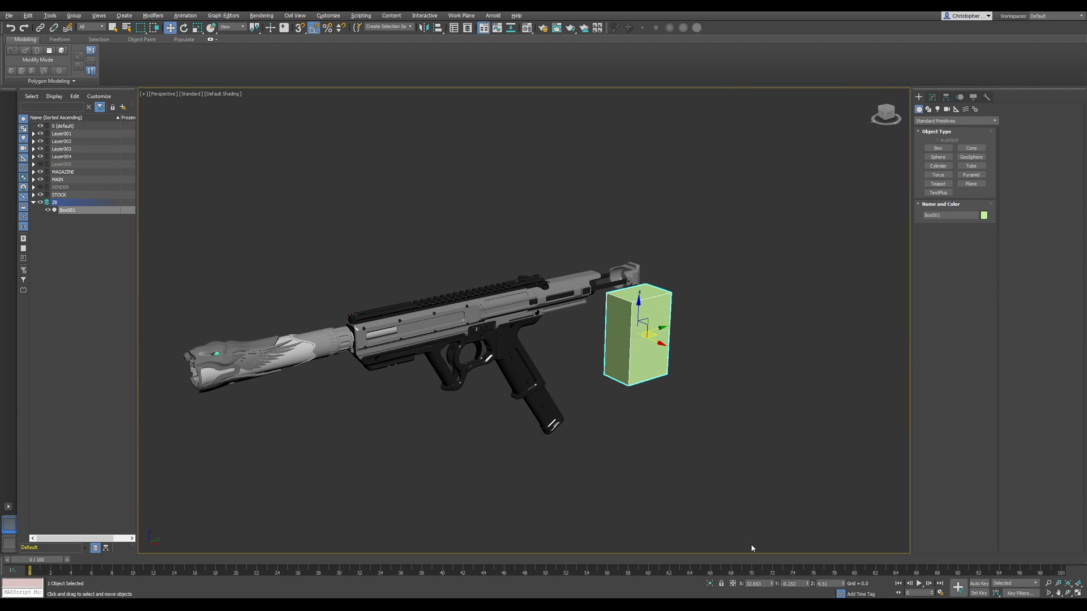
left_click_drag(637, 333, 467, 267)
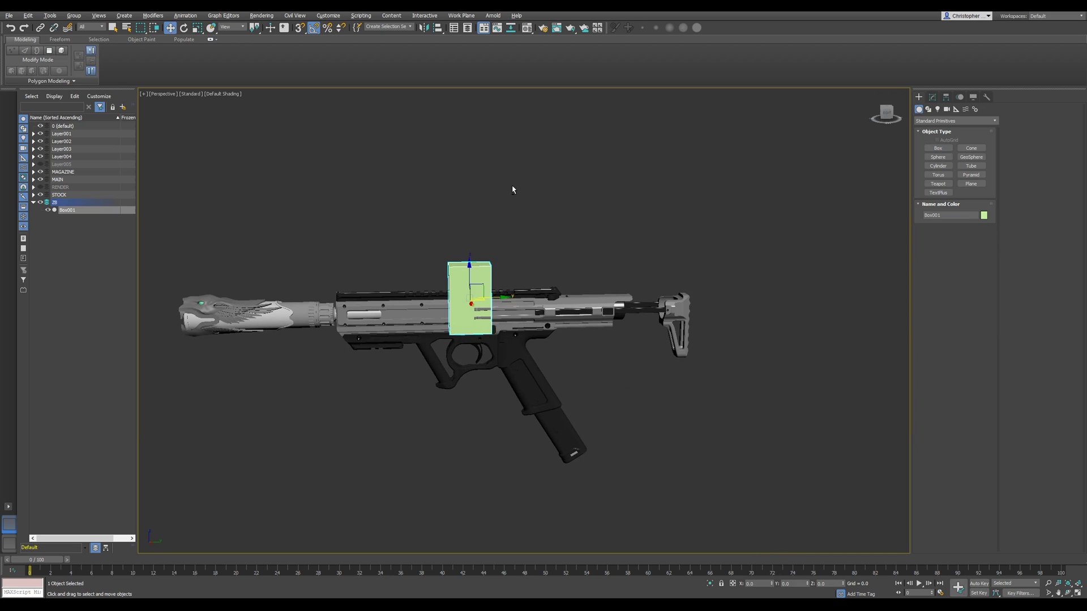
mouse_move(738, 256)
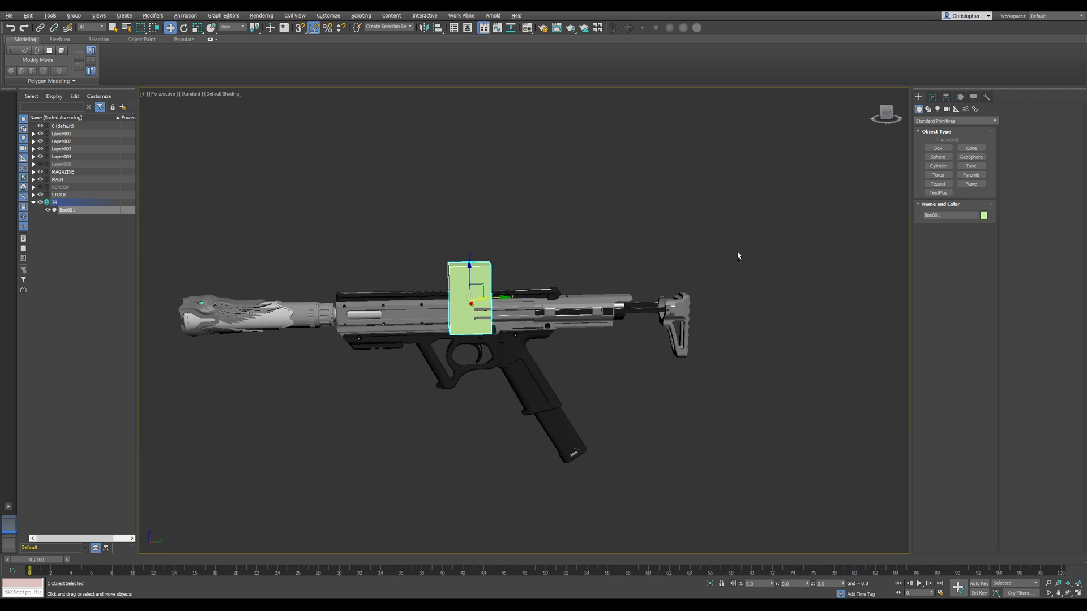
Export the selected reference box via Export Selected to temp.obj in the temp folder.
left_click(9, 15)
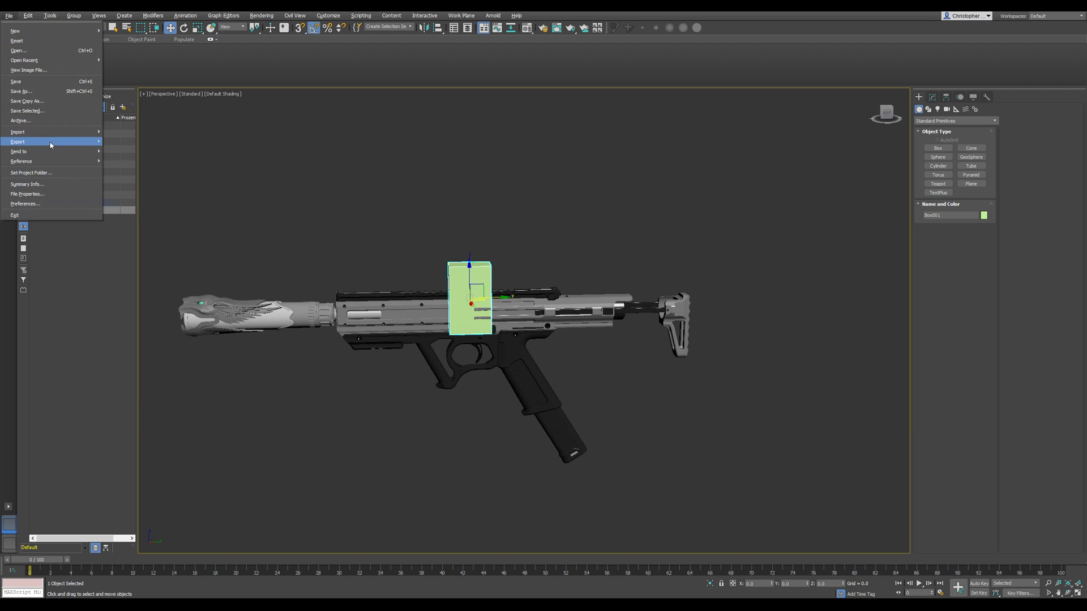
left_click(17, 141)
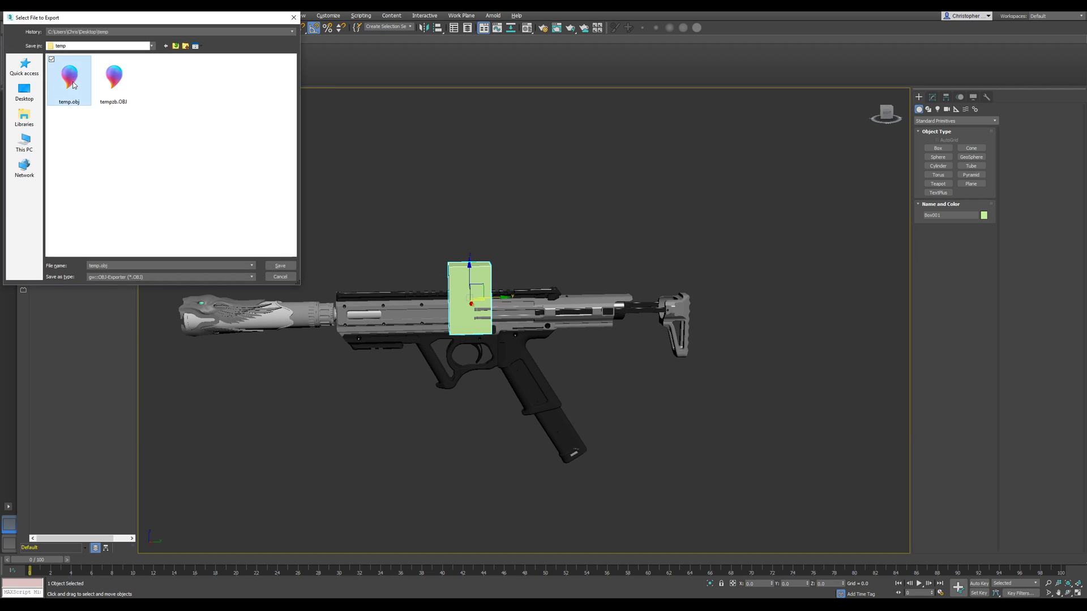
left_click(279, 265)
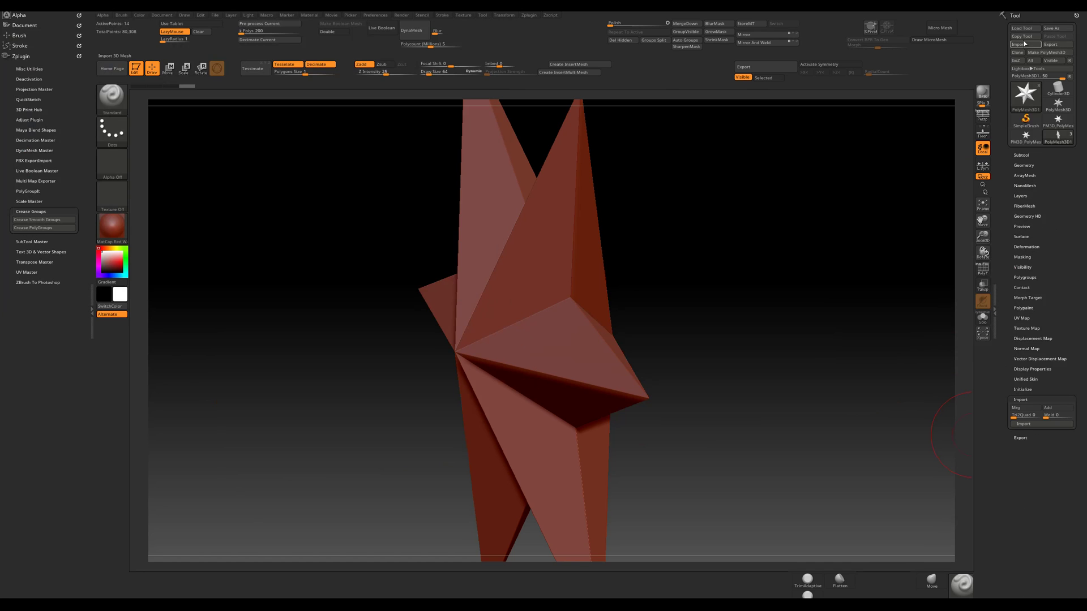
Import the temp.obj box into ZBrush and export it back out over tempob.OBJ.
left_click(1024, 44)
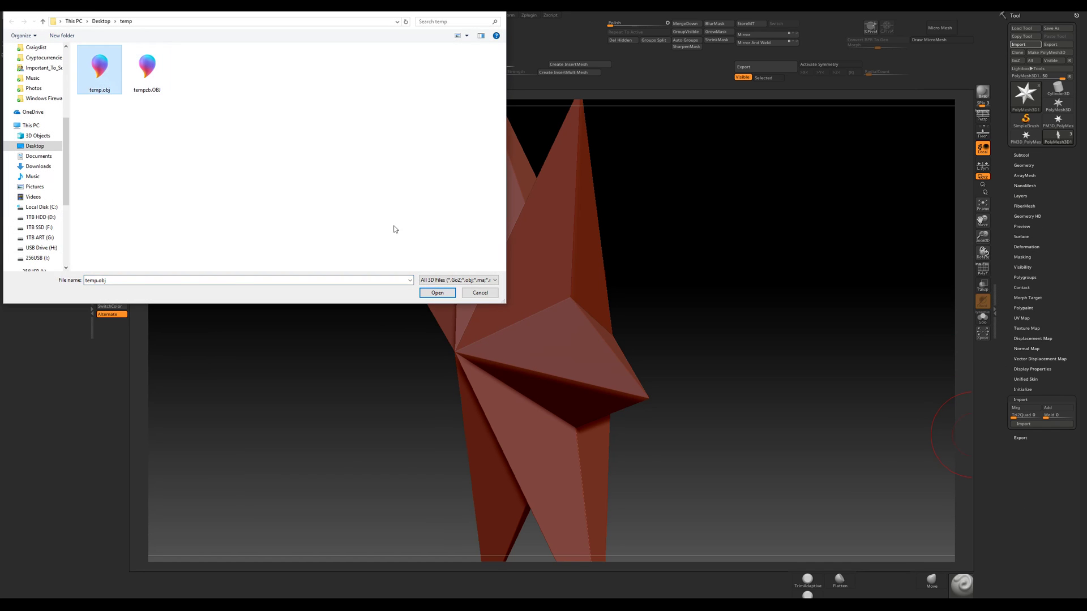
left_click(437, 292)
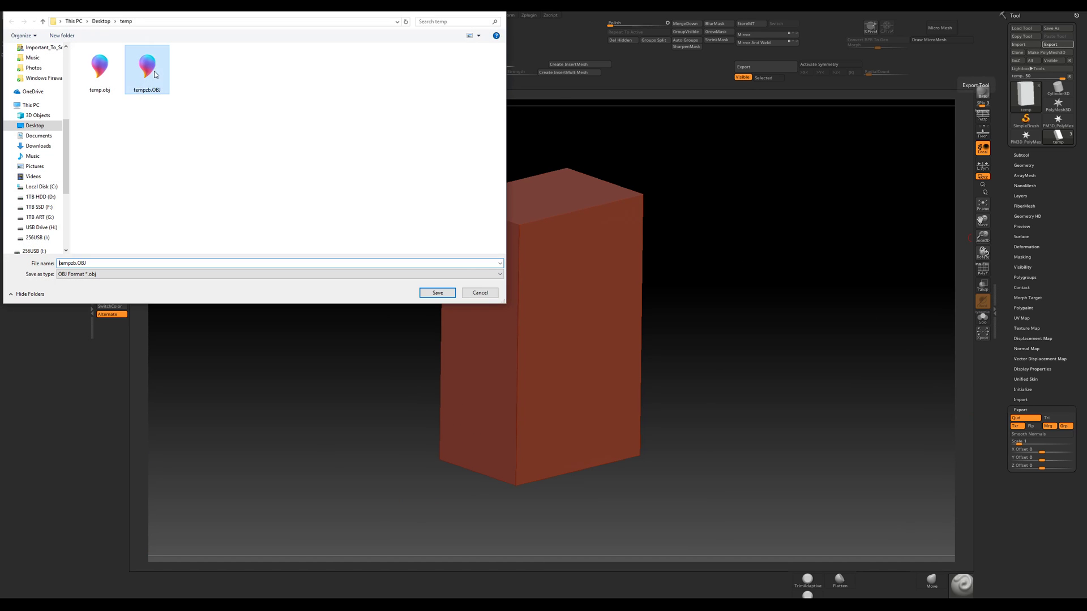
left_click(437, 292)
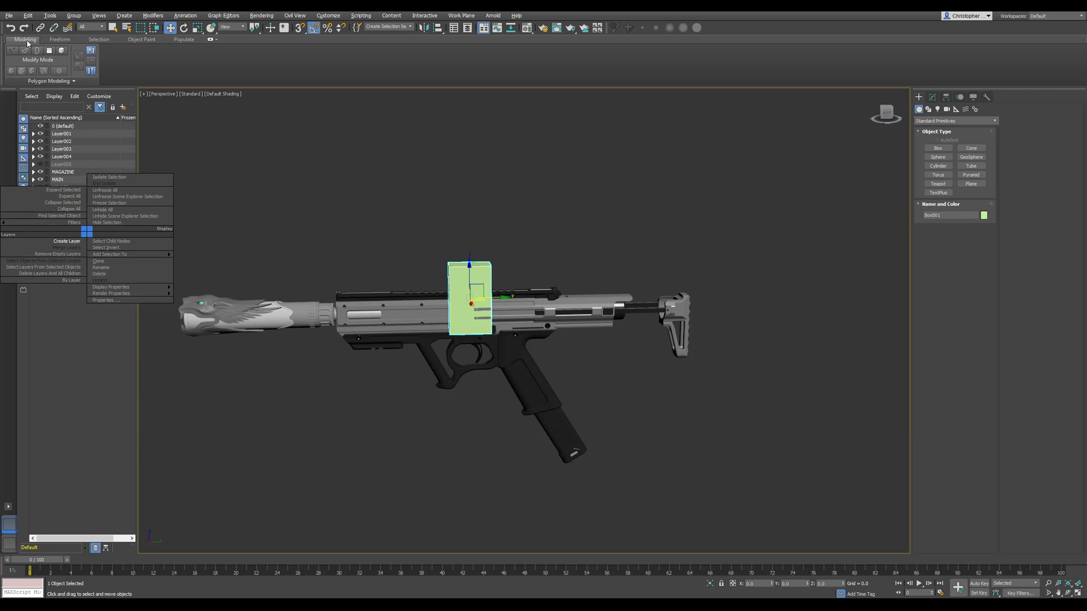
Import the ZBrush OBJ box, skipping the missing map and accepting the rename to Box002.
left_click(8, 15)
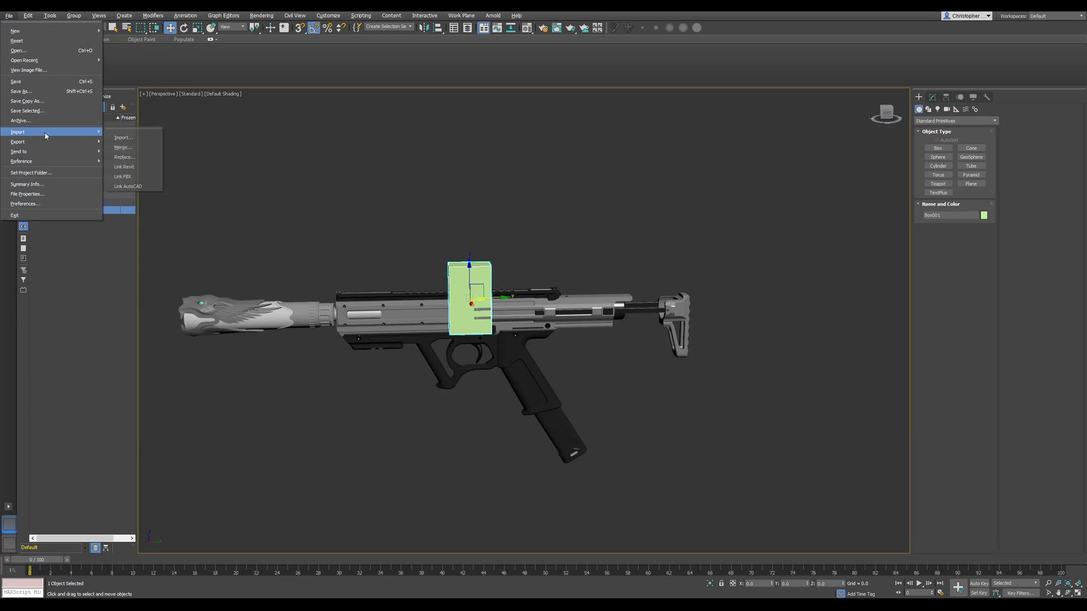
left_click(123, 137)
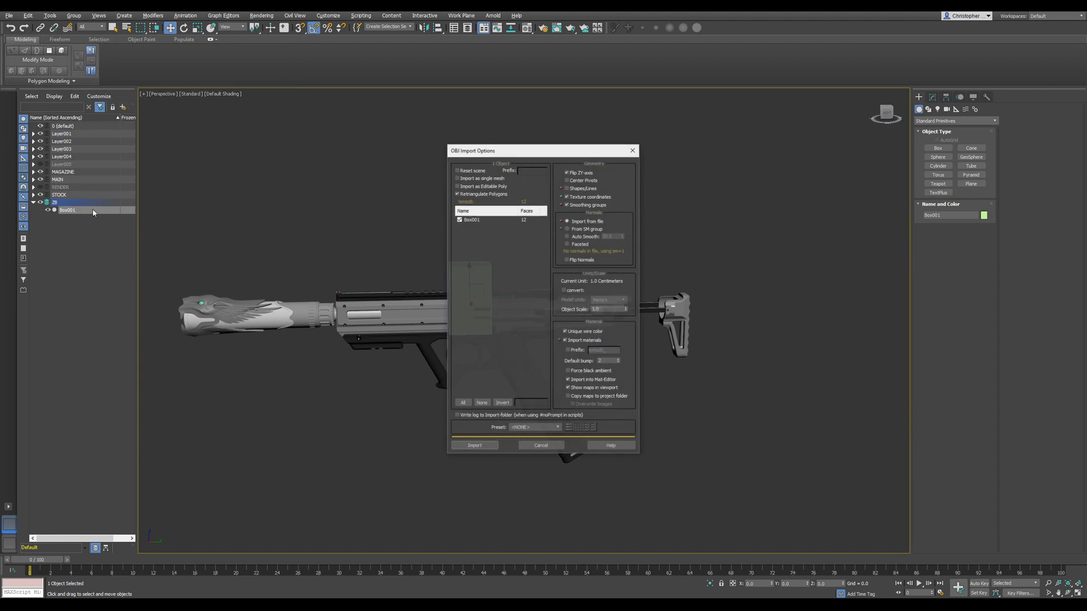
left_click(475, 445)
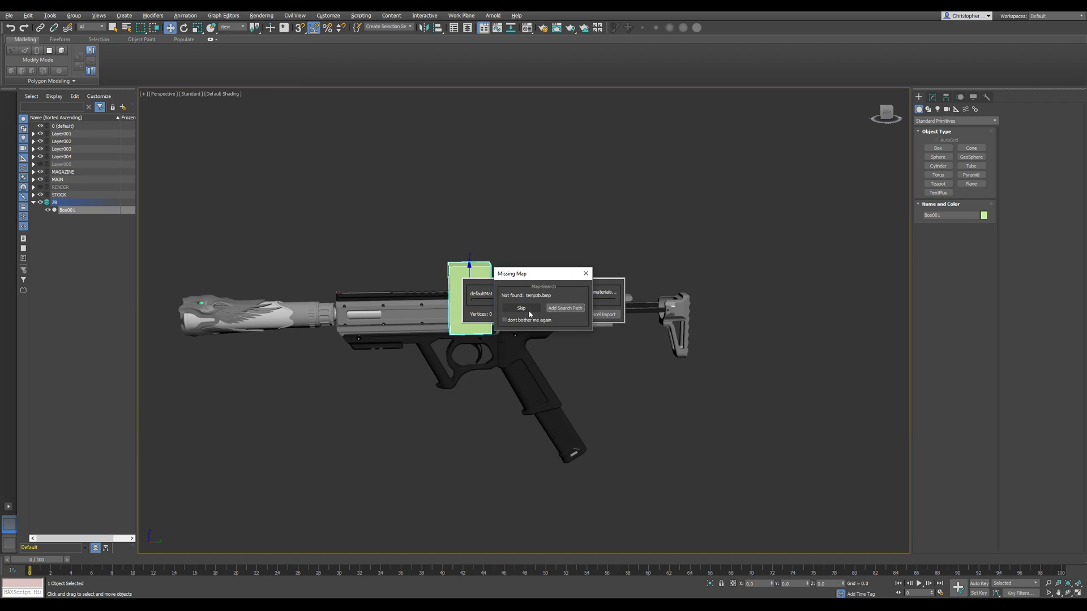
left_click(521, 308)
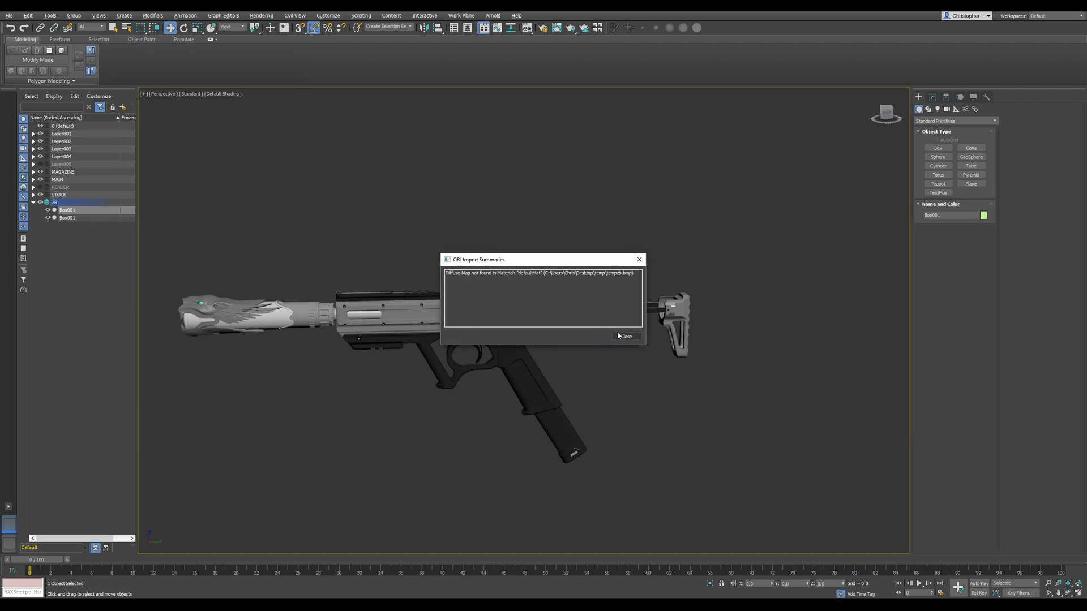
left_click(625, 336)
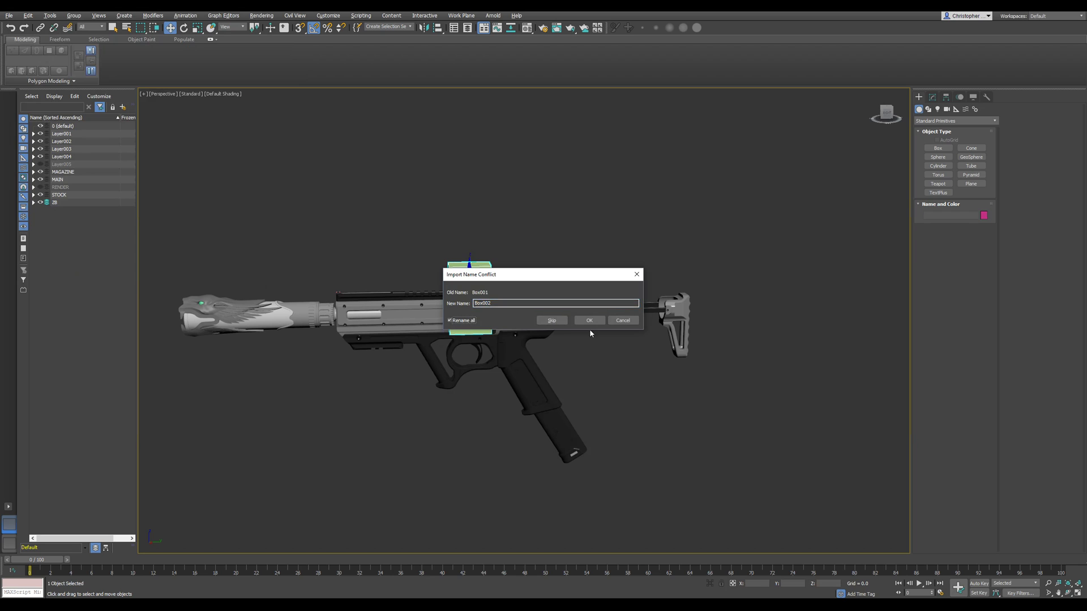
left_click(588, 321)
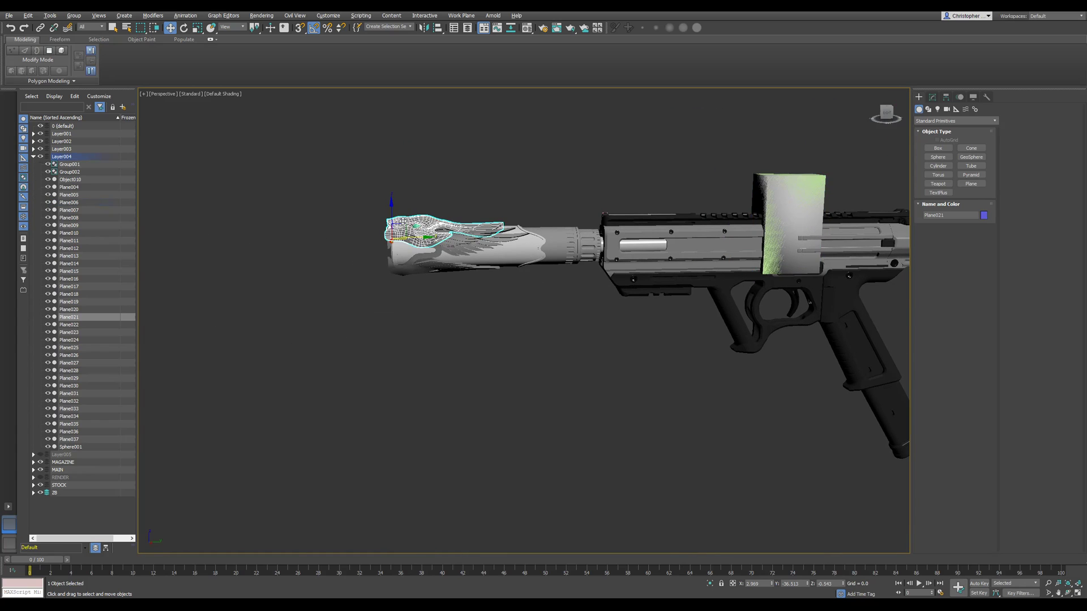
Export the selected dragon-head piece, overwriting temp.obj in the temp folder.
left_click(7, 15)
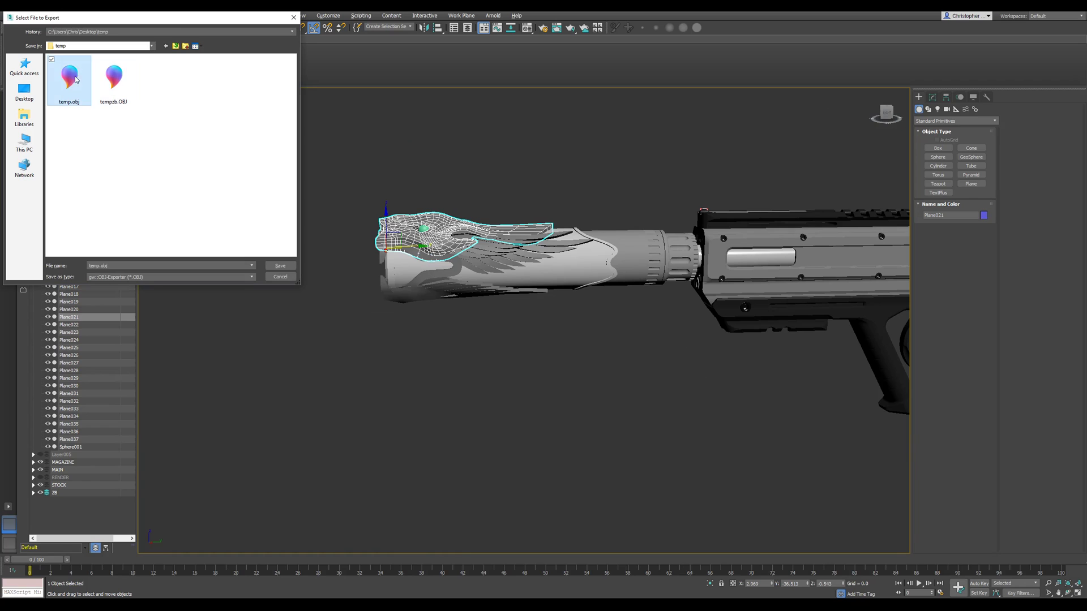
left_click(280, 265)
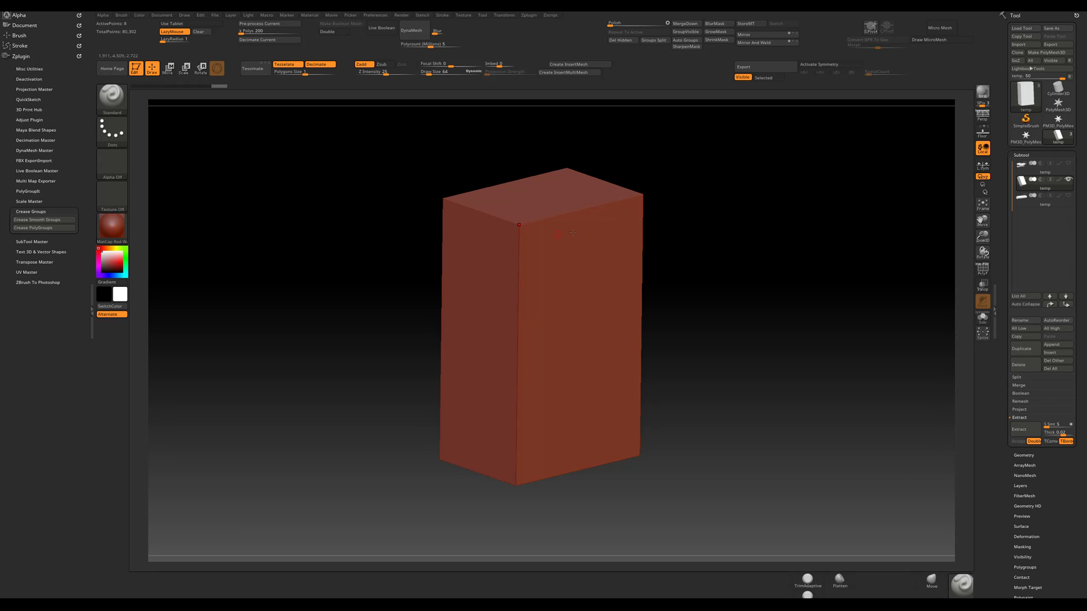
Import temp.obj dragon head into the current subtool, replacing the box, and export it.
left_click(1018, 44)
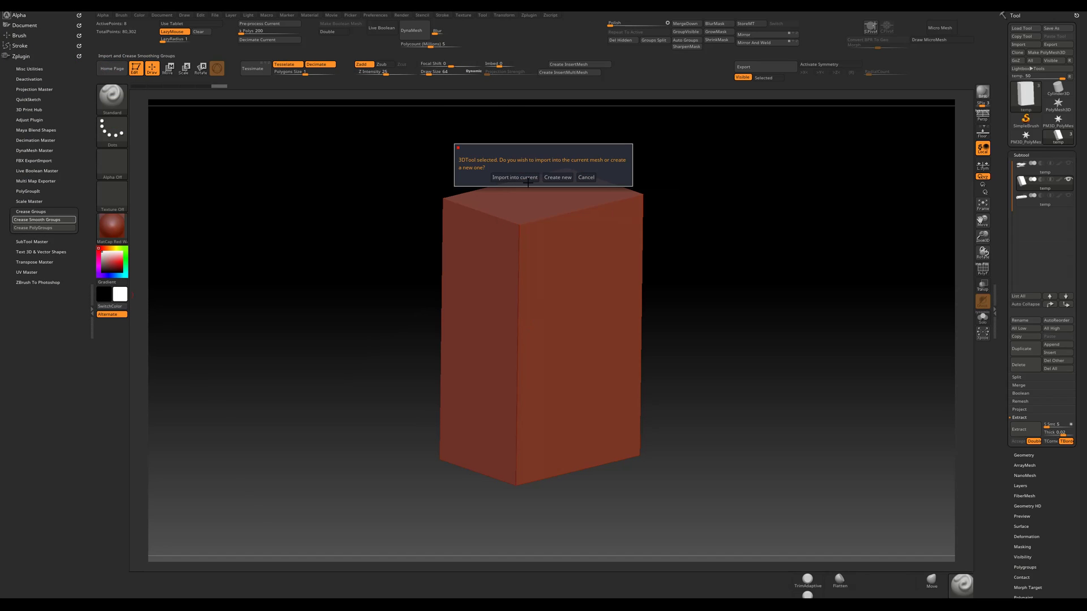
left_click(514, 178)
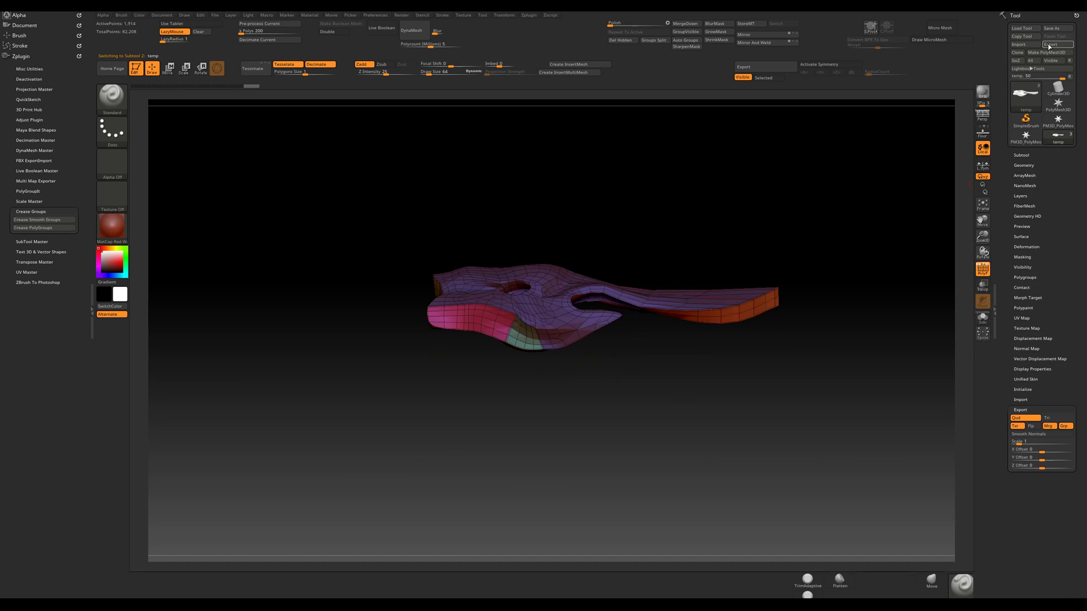
left_click(1054, 44)
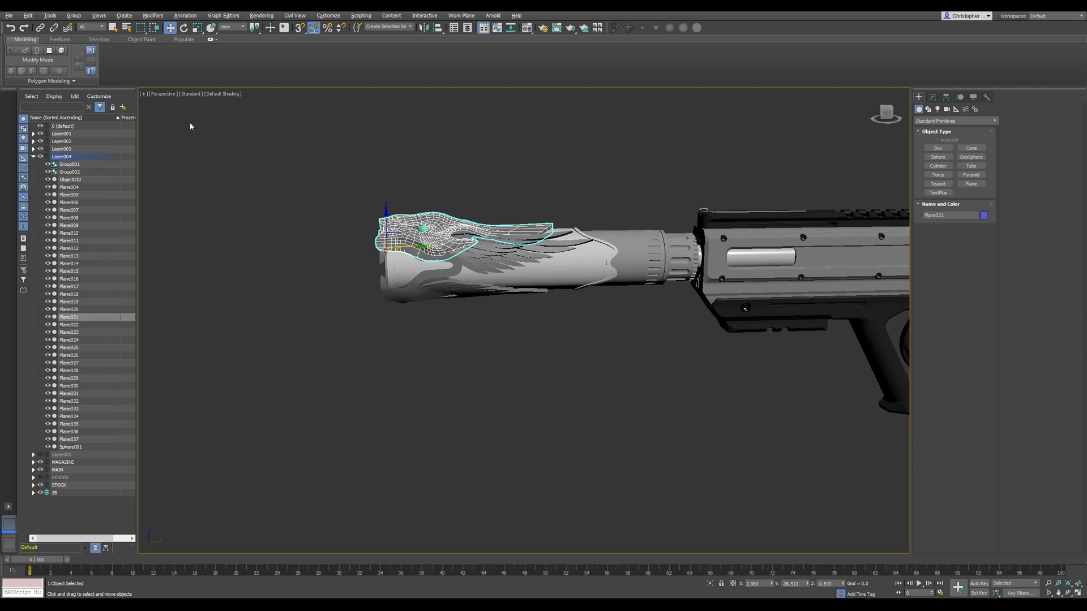
Import tempob.OBJ dragon head from ZBrush, skipping the missing map, aligned over the suppressor.
left_click(9, 15)
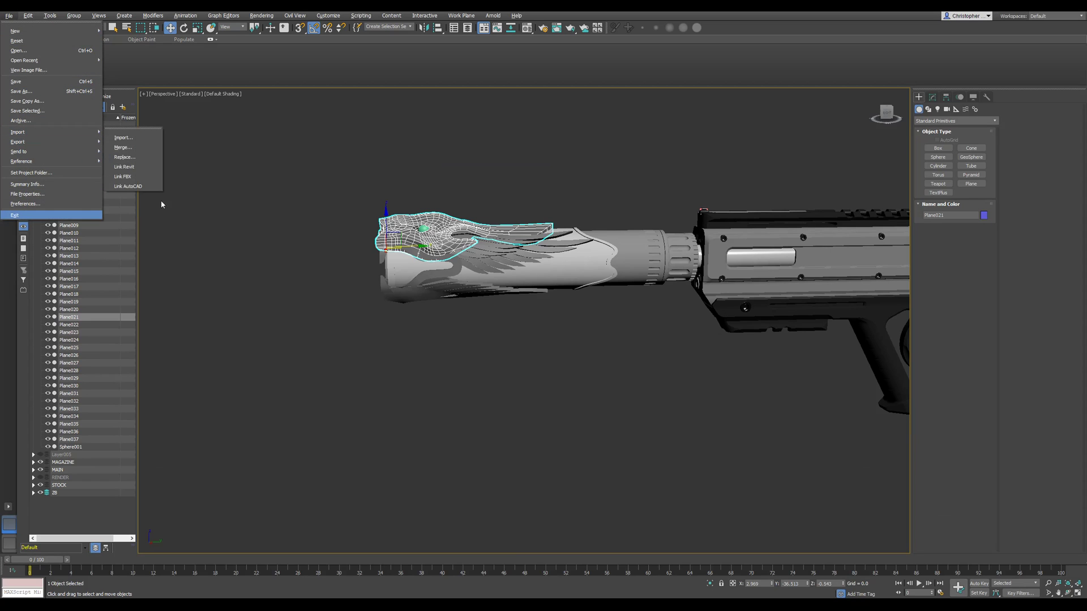
left_click(122, 137)
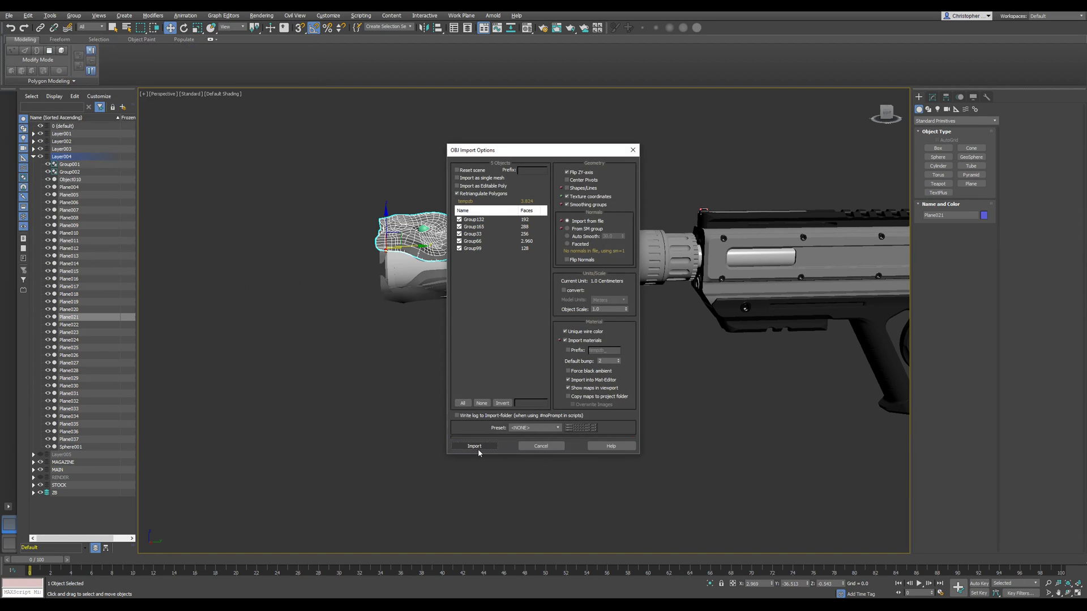
left_click(474, 446)
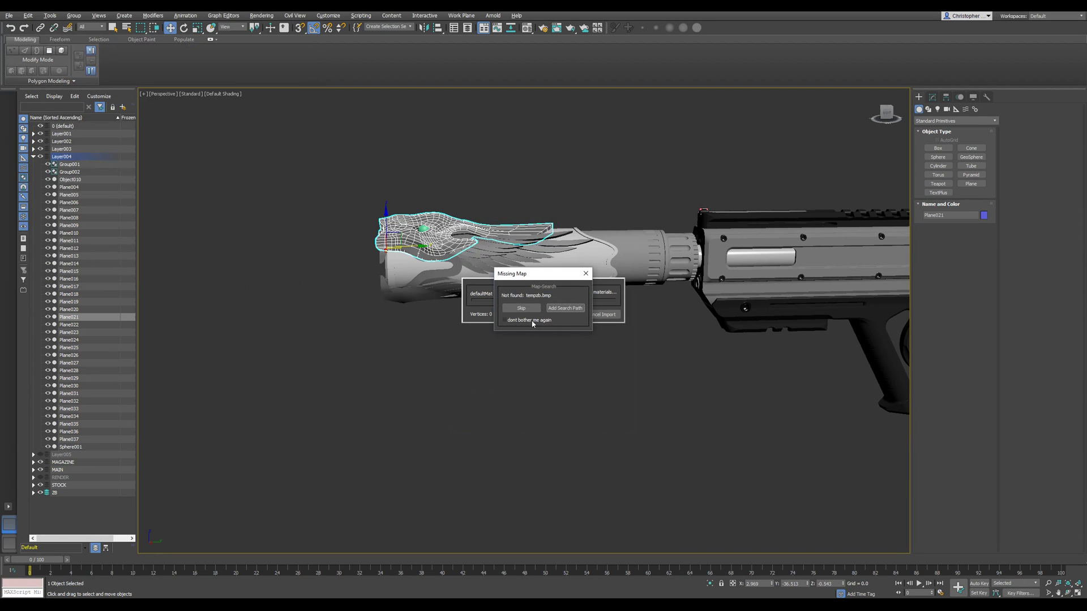
left_click(521, 308)
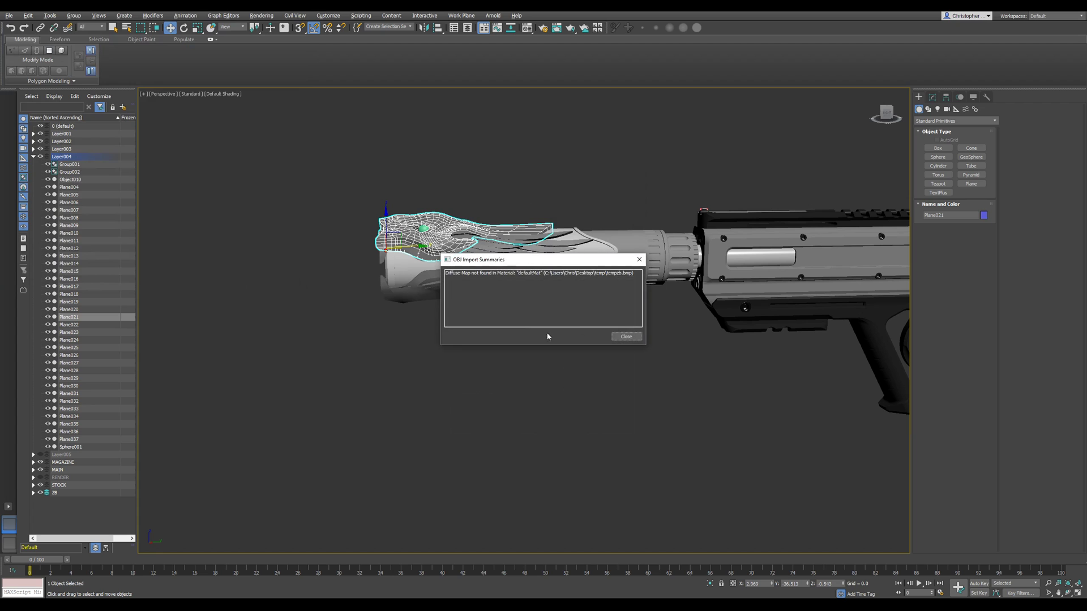
left_click(625, 337)
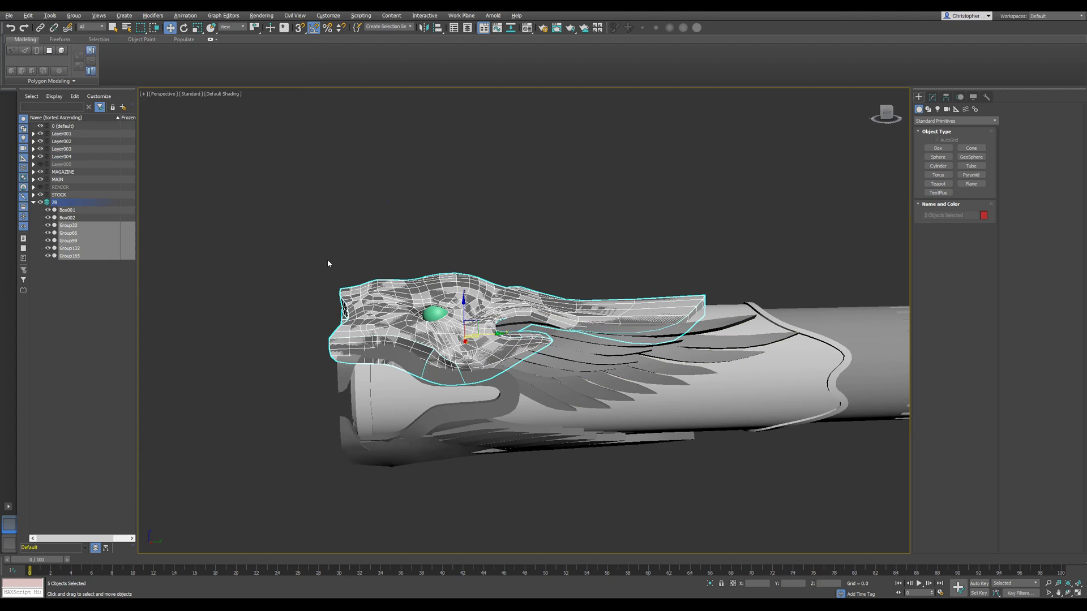